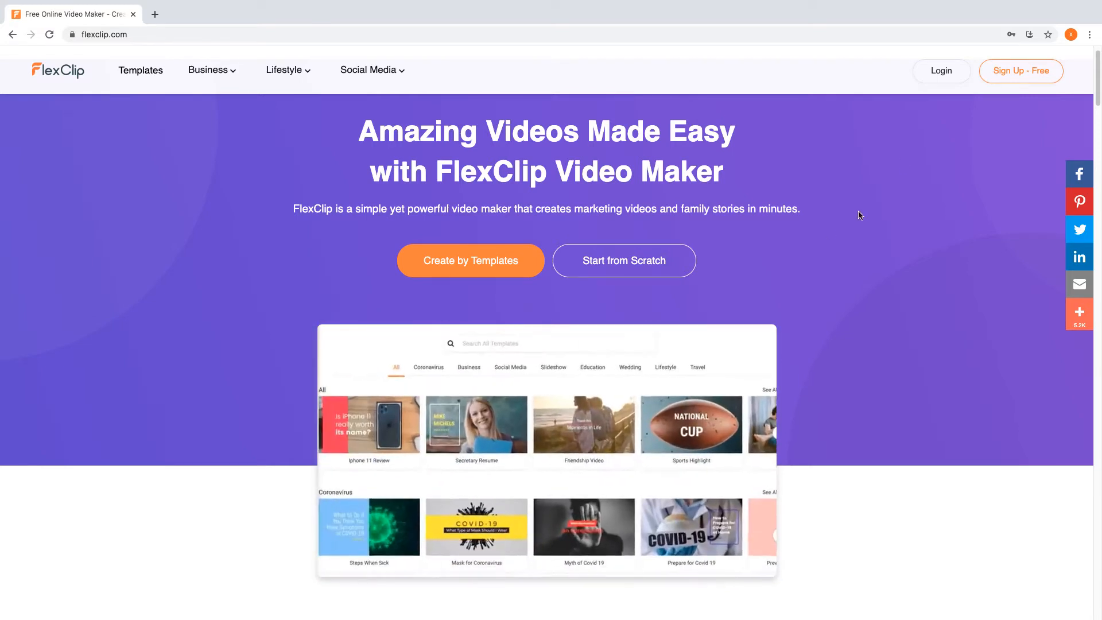
Step: Leave the landing page for the editor home and browse the template categories
{"action": "left_click", "coordinate": [940, 70]}
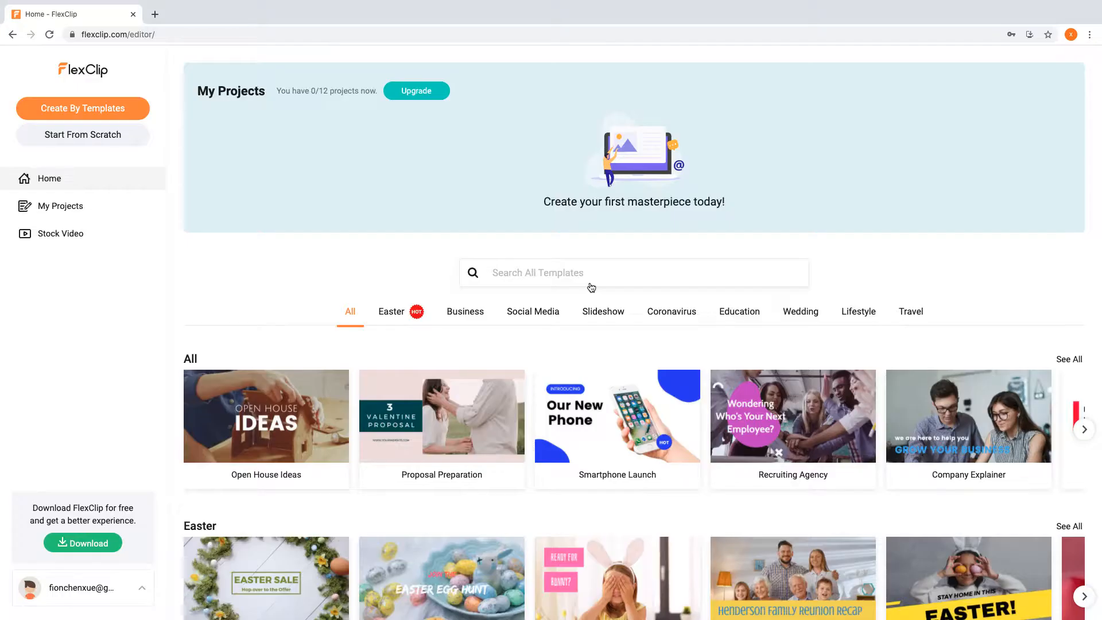
{"action": "scroll", "scroll_direction": "down", "scroll_amount": 3}
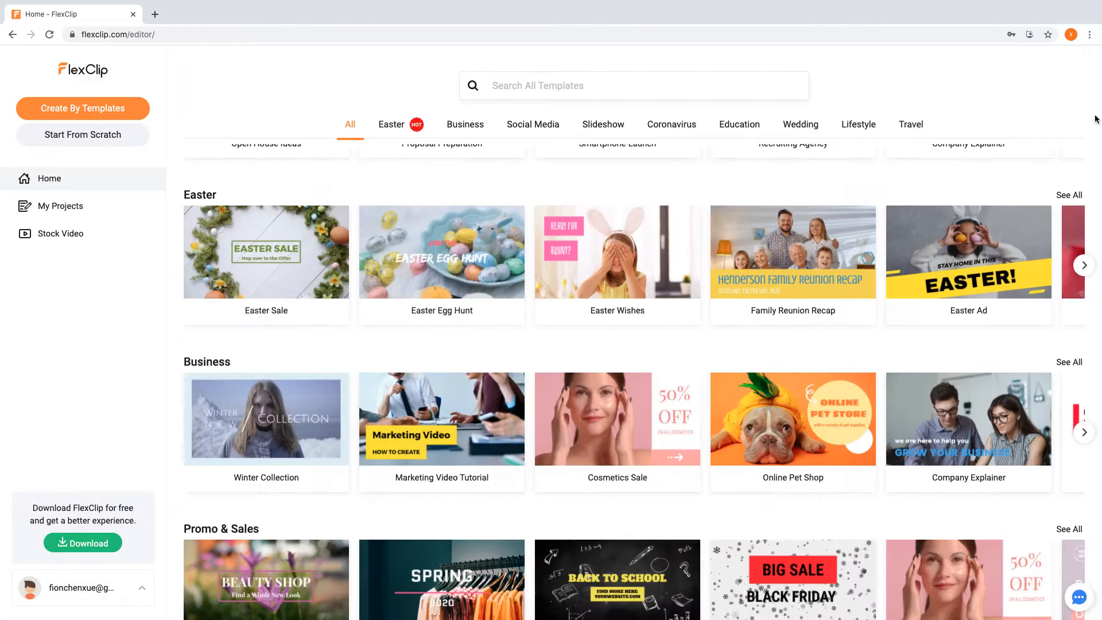
{"action": "left_click", "coordinate": [533, 125]}
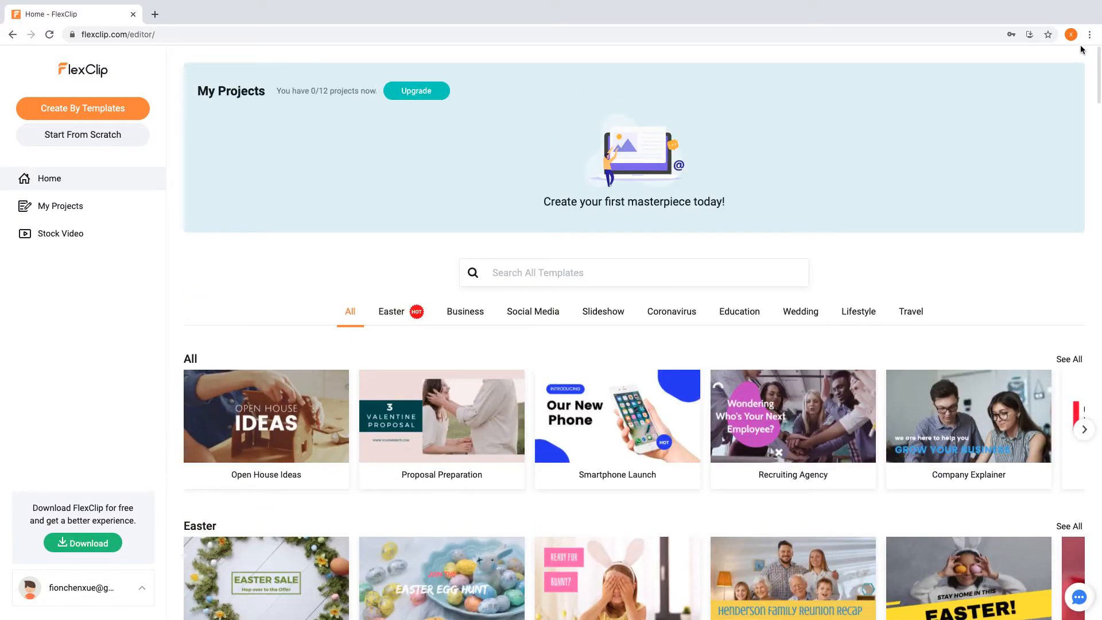
{"action": "mouse_move", "coordinate": [82, 134]}
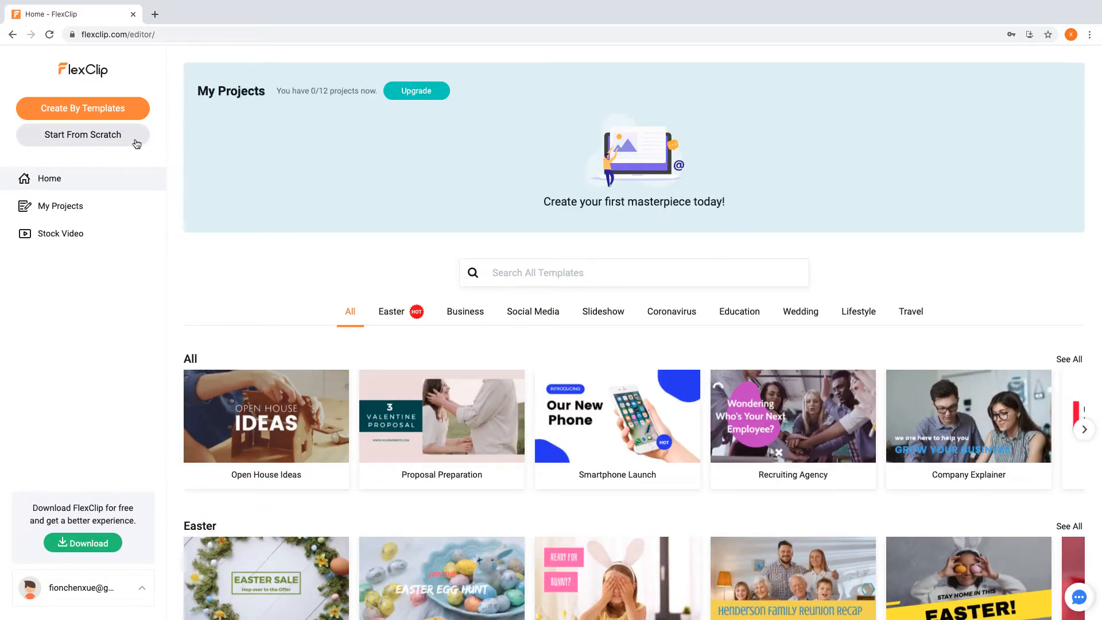
Step: Start a blank project from scratch in Timeline Mode and dismiss the quick guide
{"action": "left_click", "coordinate": [82, 134]}
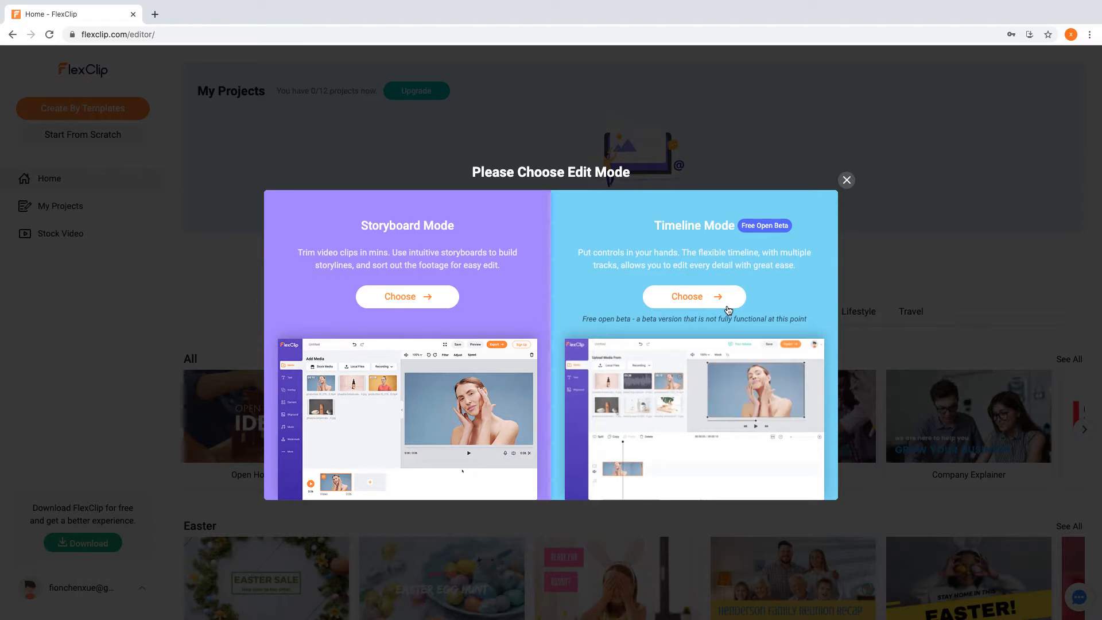
{"action": "left_click", "coordinate": [693, 296]}
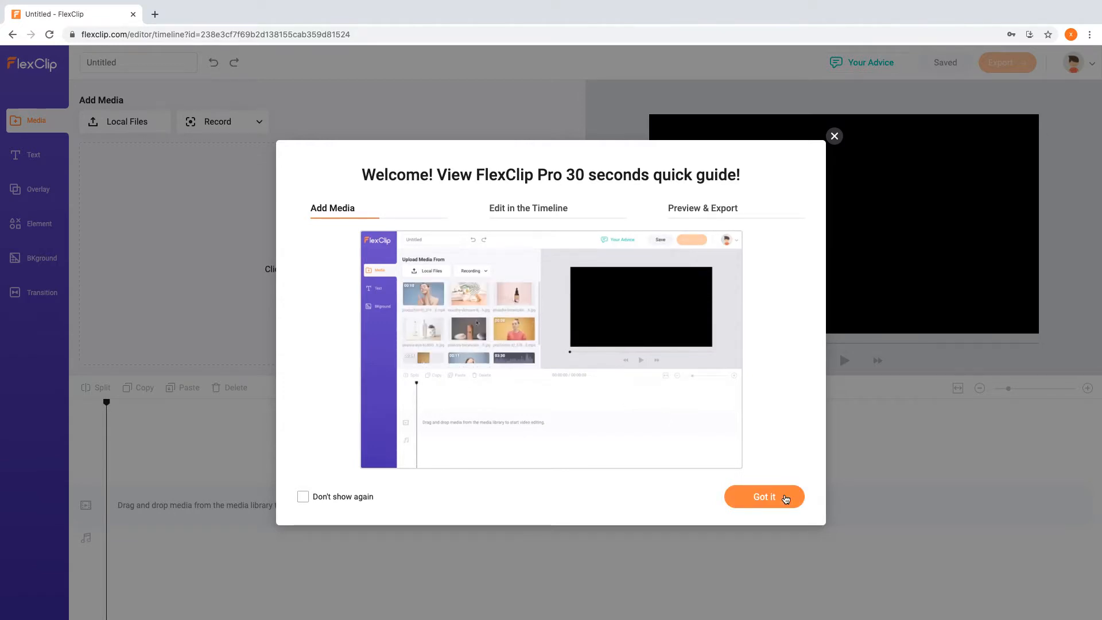
{"action": "left_click", "coordinate": [763, 496]}
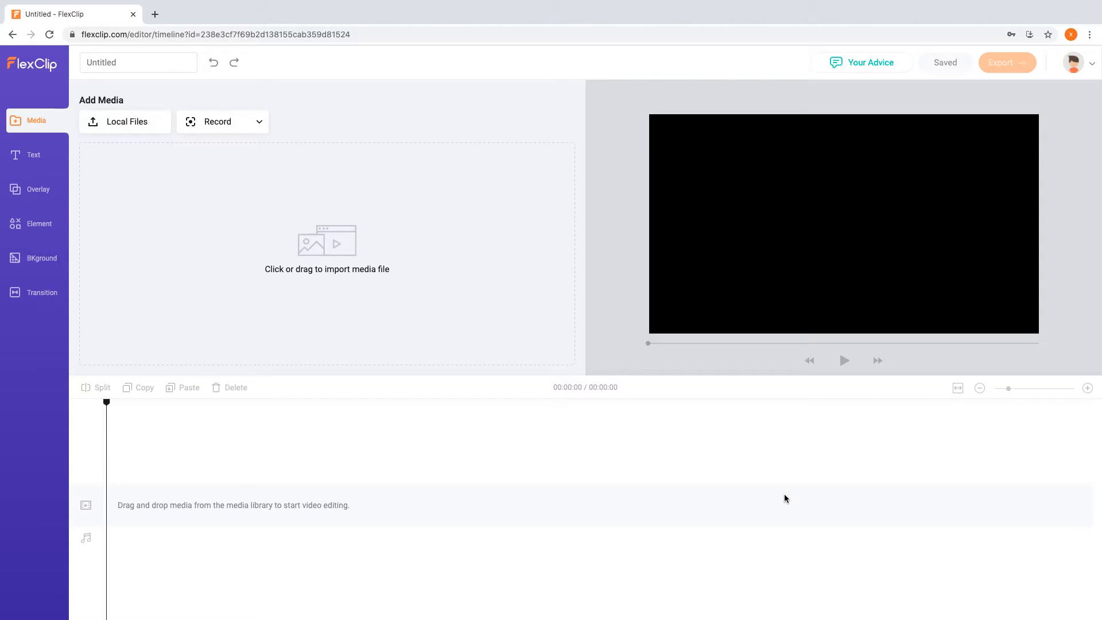
Step: Browse the Text, Element, Background and Transition libraries in turn
{"action": "left_click", "coordinate": [32, 154]}
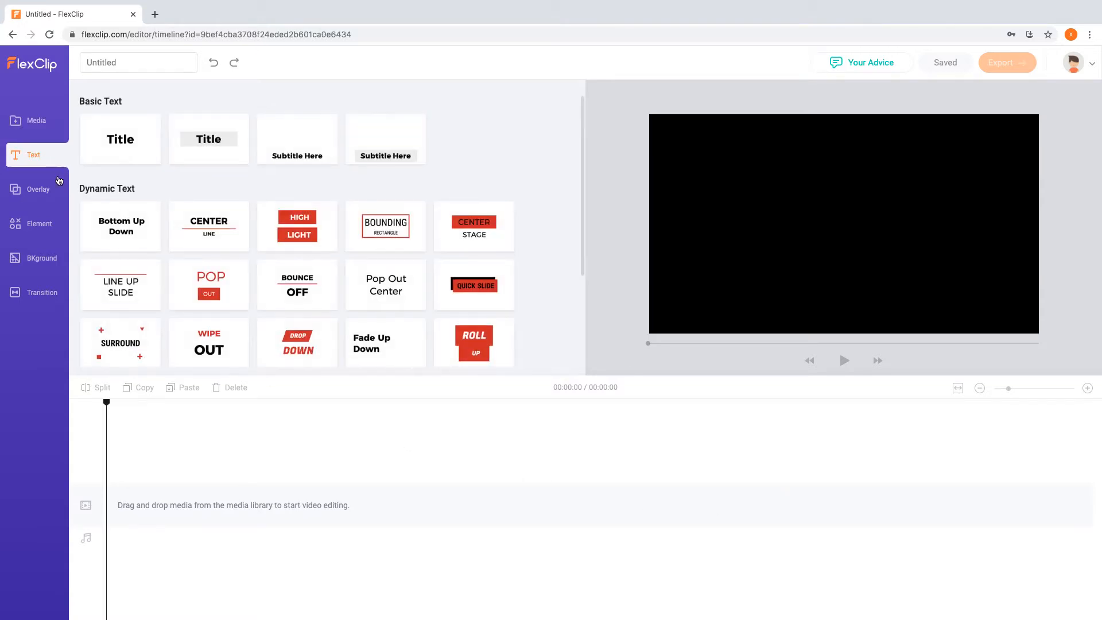
{"action": "left_click", "coordinate": [40, 223]}
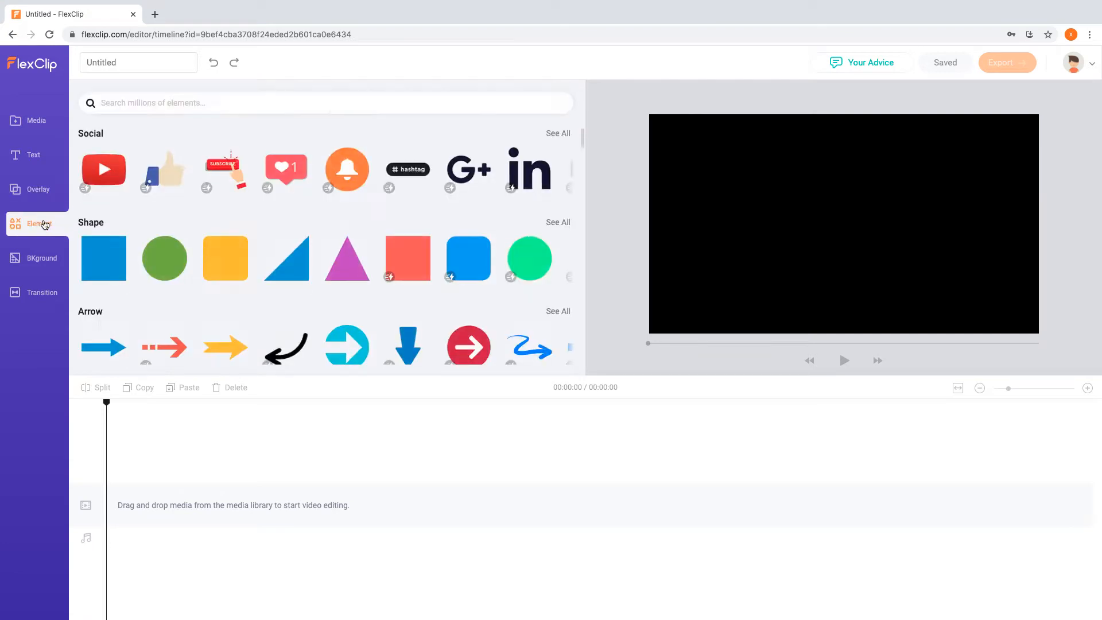
{"action": "left_click", "coordinate": [35, 258]}
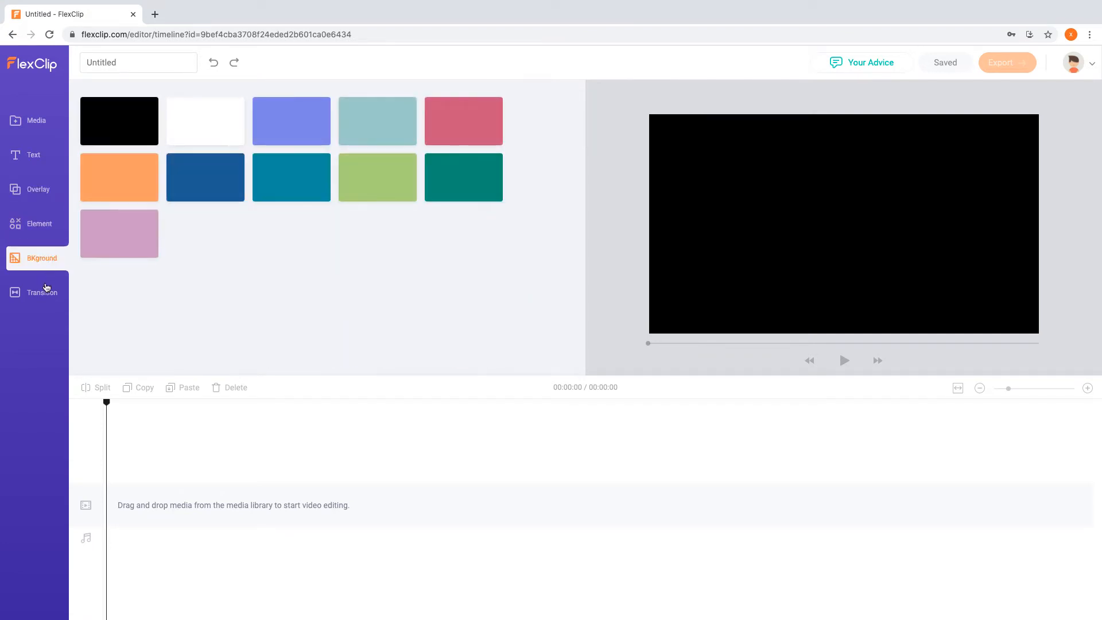
{"action": "left_click", "coordinate": [38, 292]}
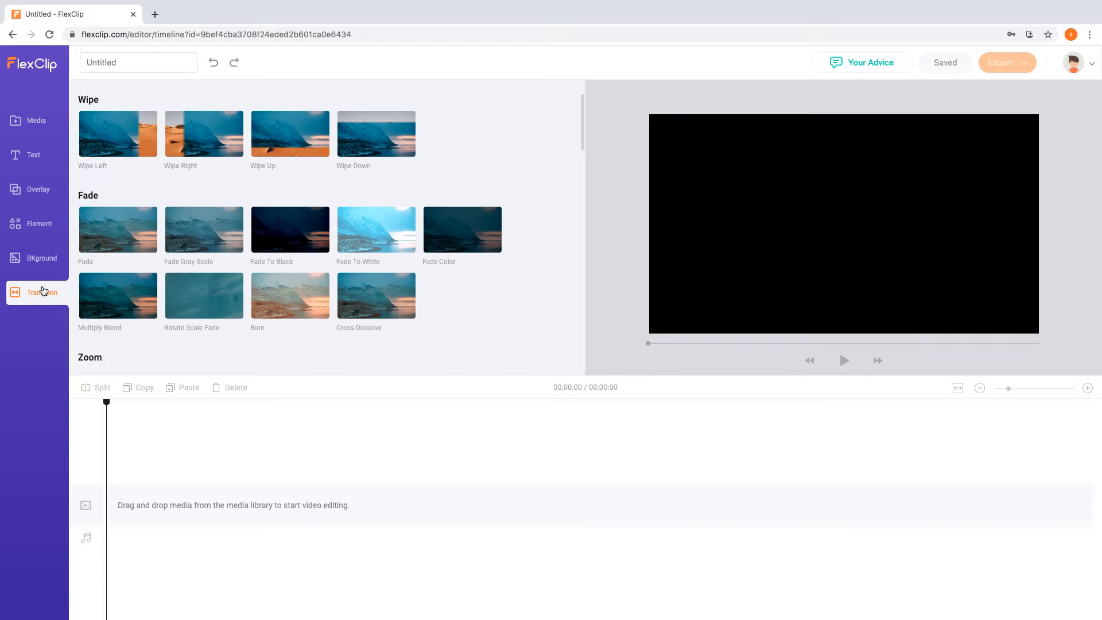
{"action": "mouse_move", "coordinate": [113, 470]}
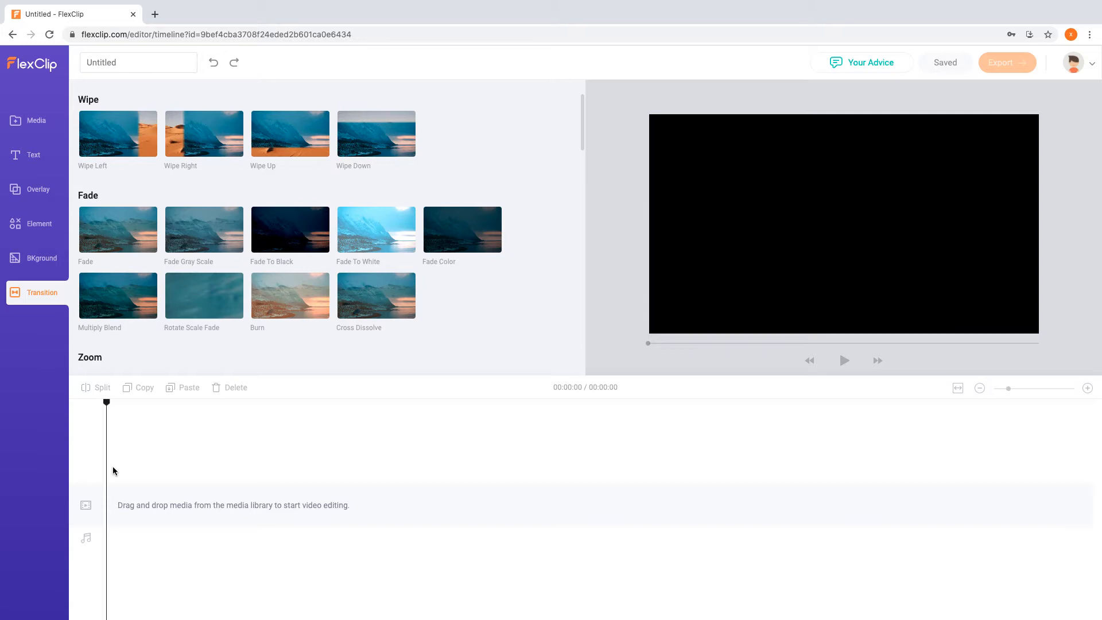
Step: Import music.mp3, the dog photo and two dog clips, adding the music to the timeline
{"action": "left_click", "coordinate": [34, 120]}
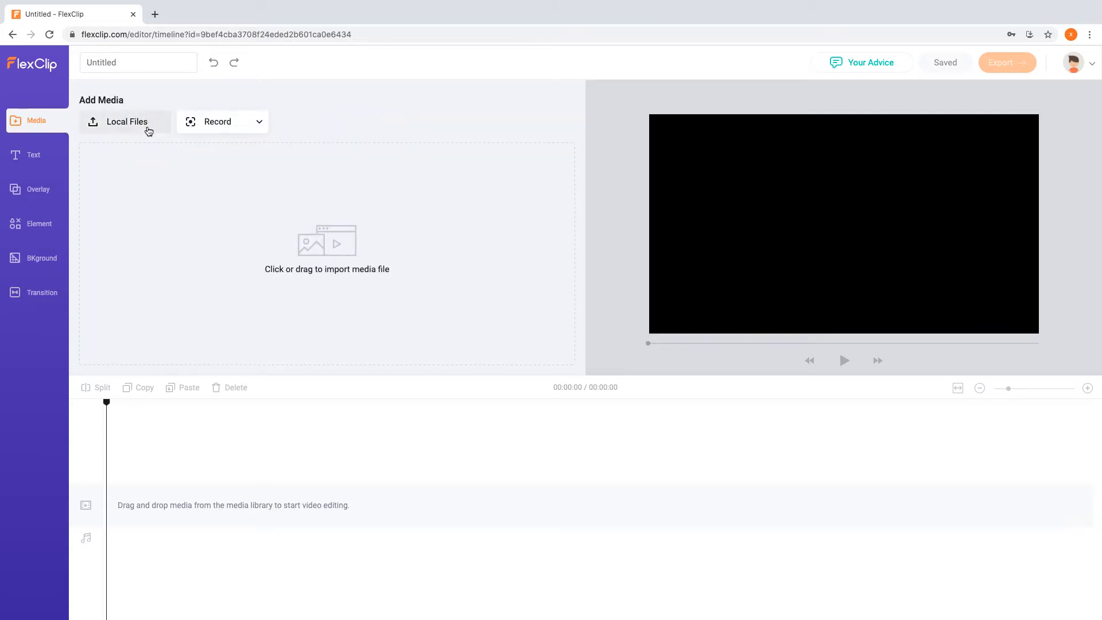
{"action": "left_click", "coordinate": [125, 121]}
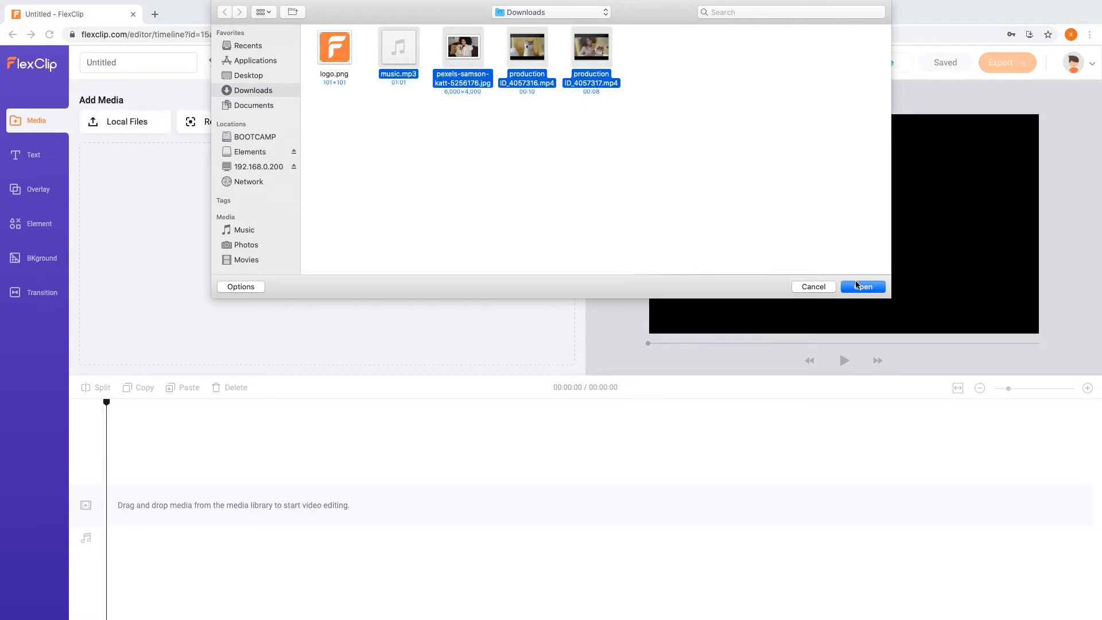
{"action": "left_click", "coordinate": [862, 286]}
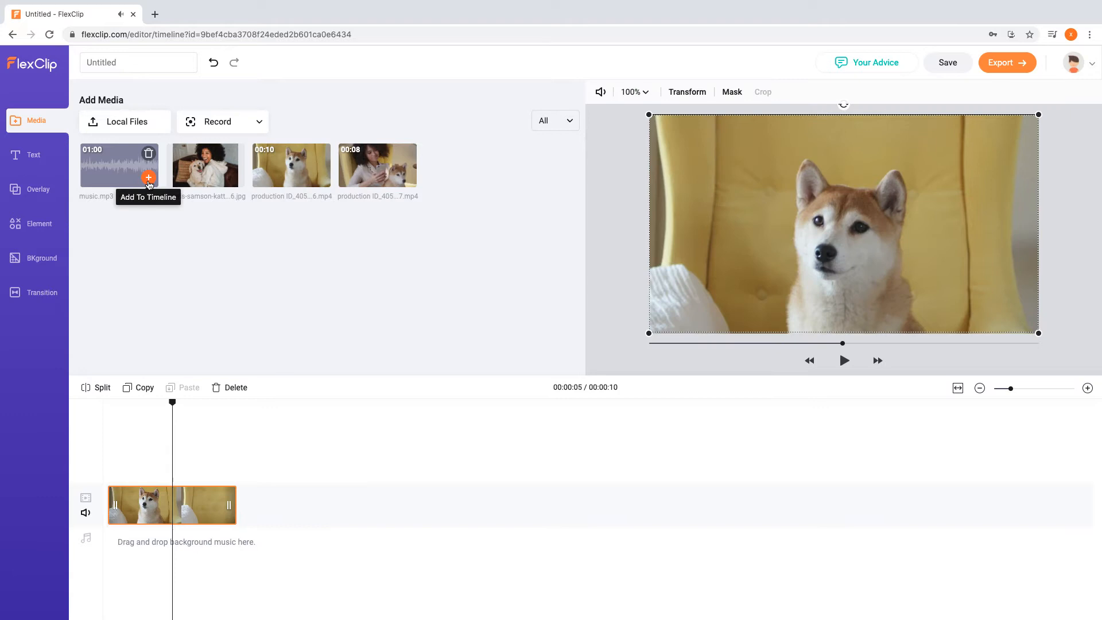
{"action": "left_click", "coordinate": [147, 177]}
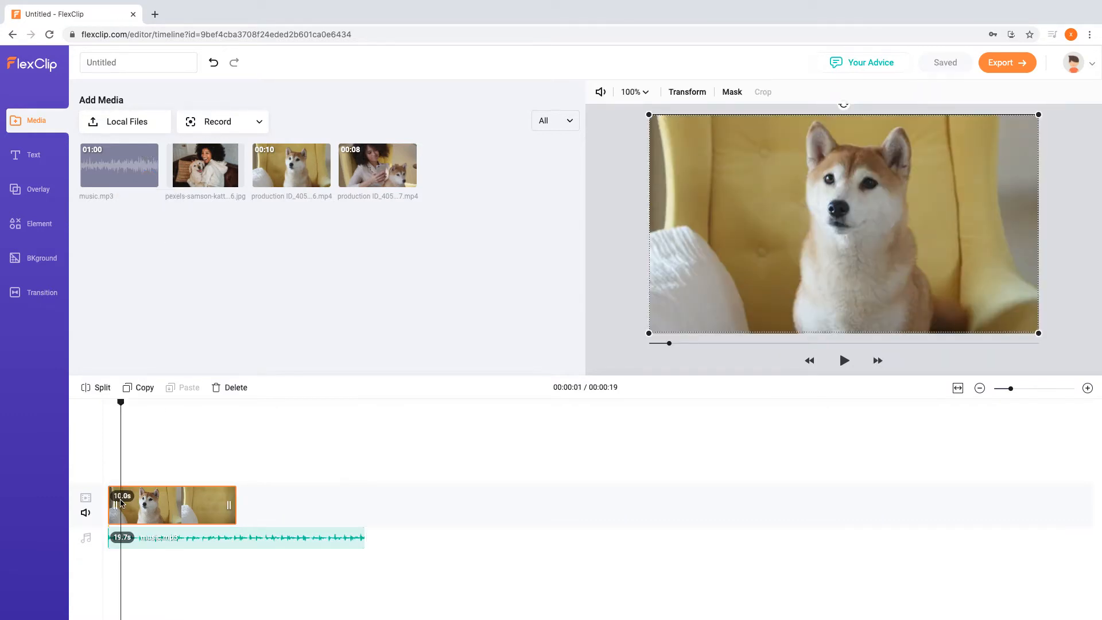
Step: Set the dog clip to Fill, preview it, and trim it to seven seconds
{"action": "left_click", "coordinate": [632, 91]}
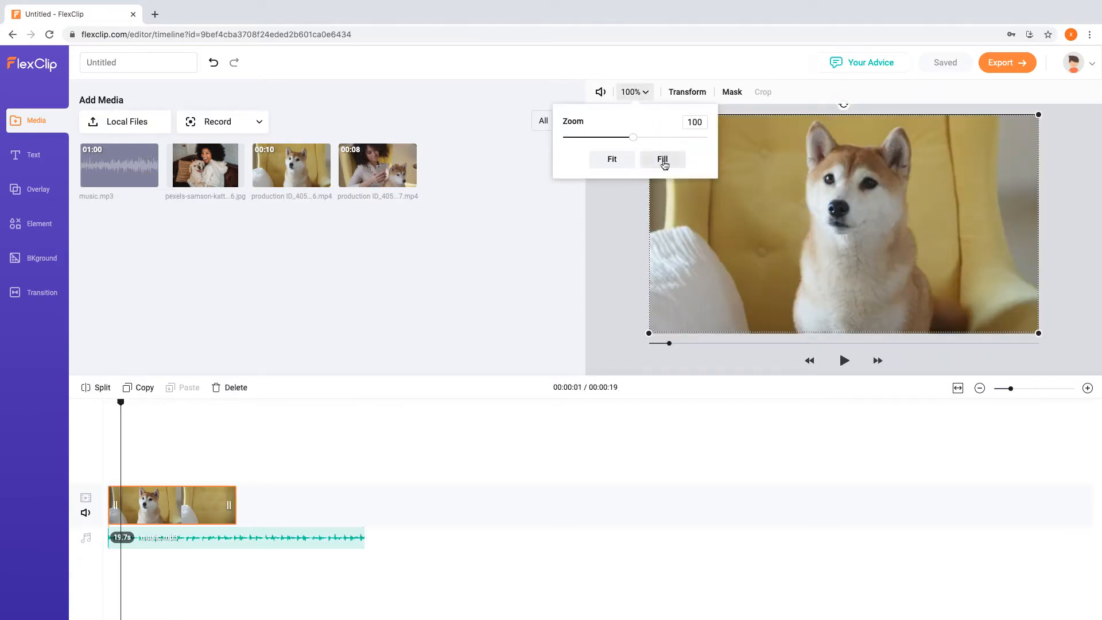
{"action": "left_click", "coordinate": [660, 159]}
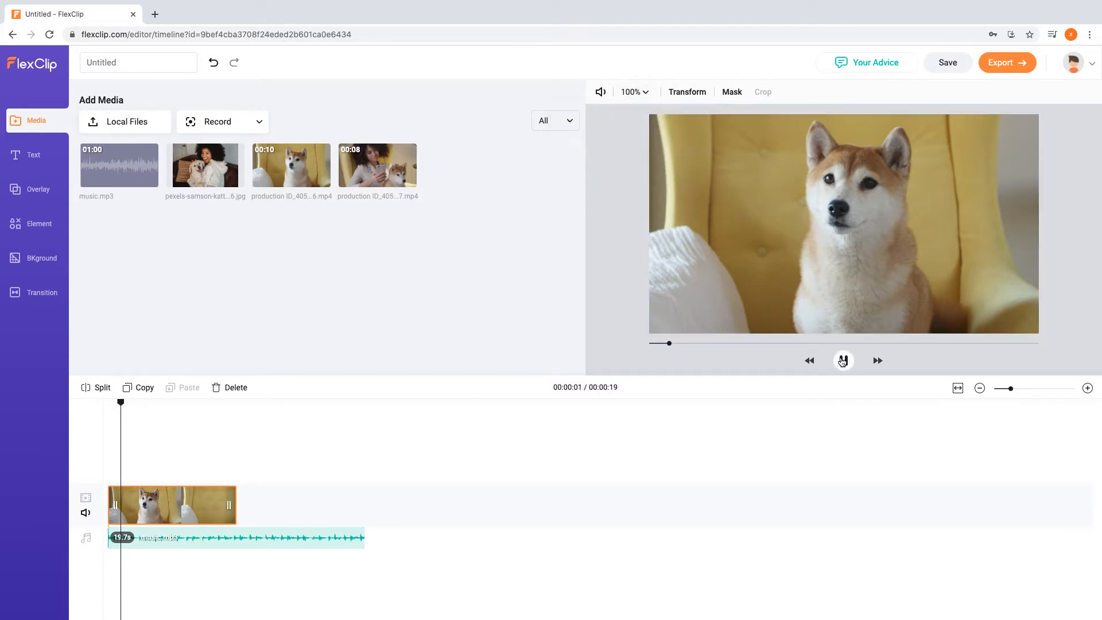
{"action": "left_click", "coordinate": [842, 361]}
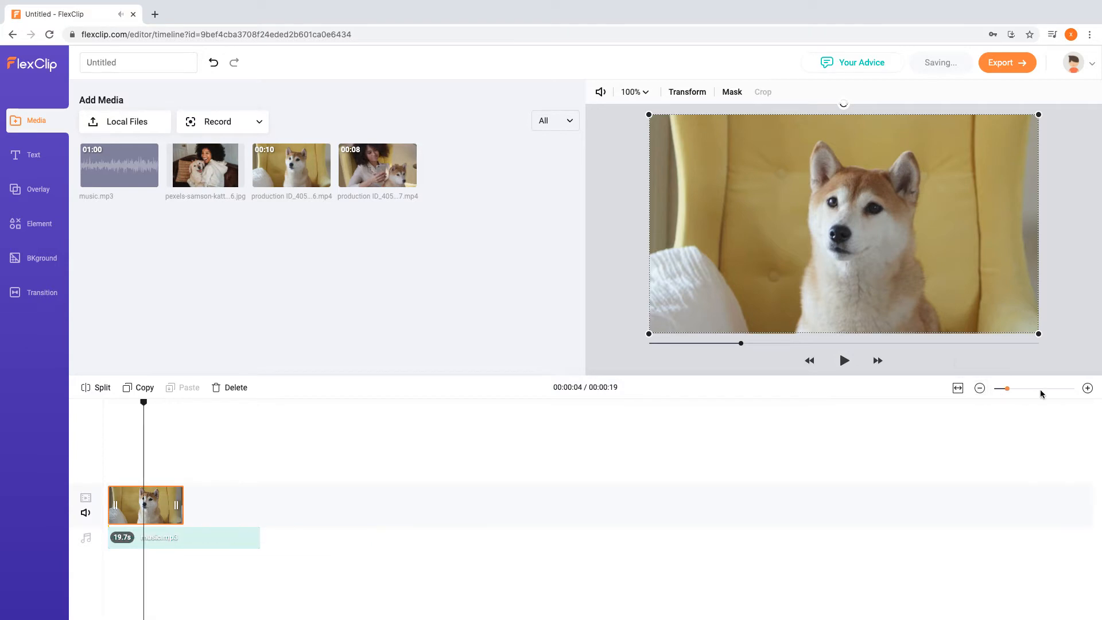
{"action": "left_click", "coordinate": [957, 388]}
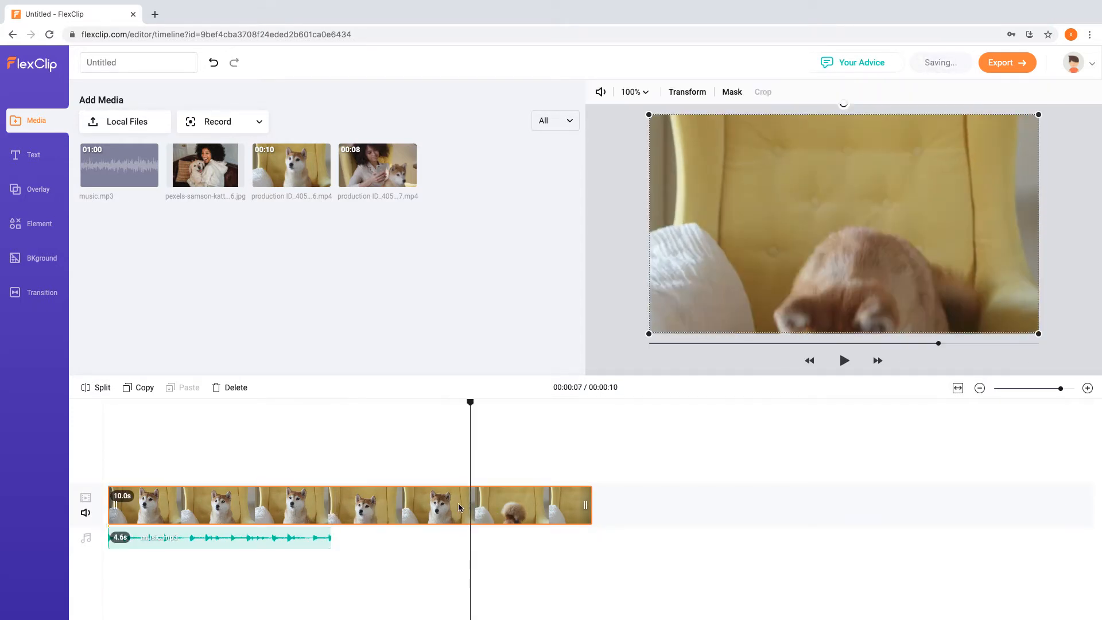
{"action": "left_click", "coordinate": [100, 387]}
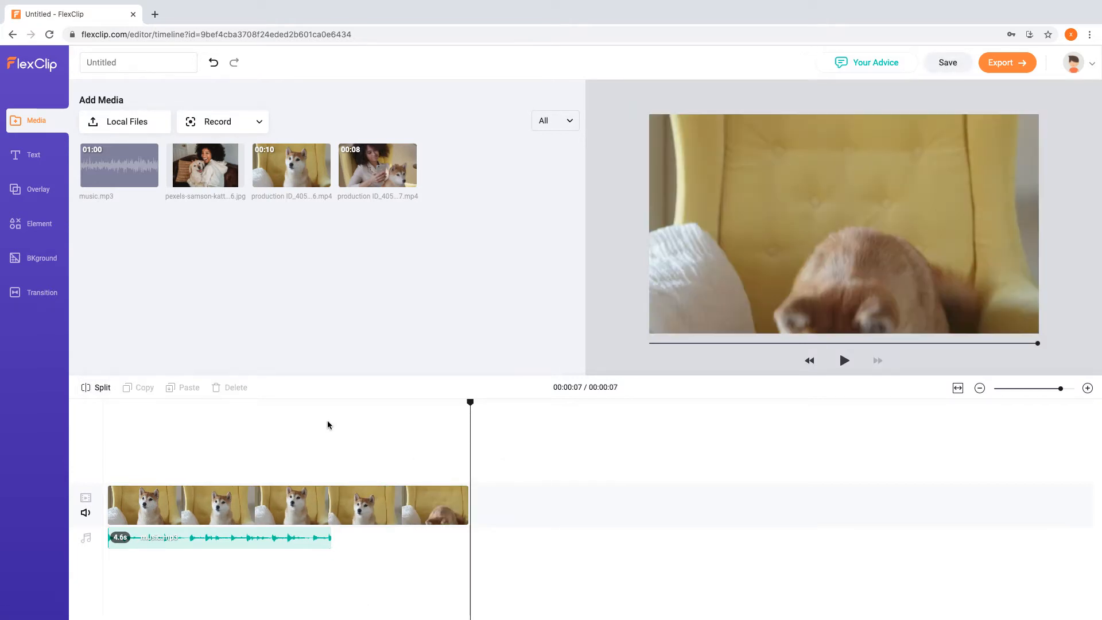
Step: Add the woman-with-dog clip after the dog clip and select it
{"action": "left_click", "coordinate": [148, 177]}
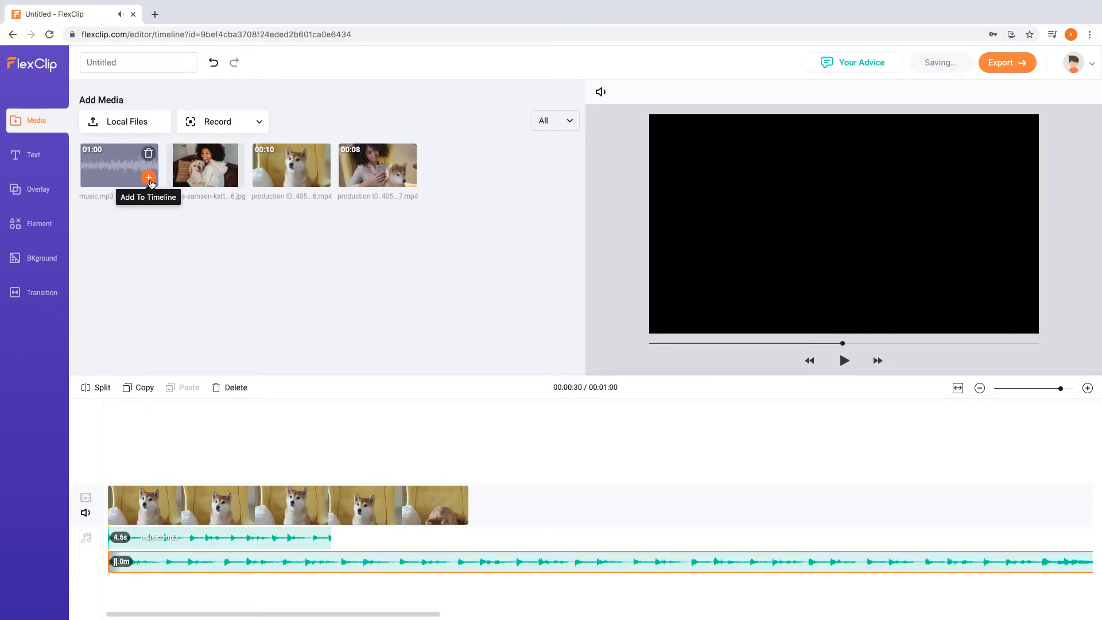
{"action": "left_click", "coordinate": [381, 561]}
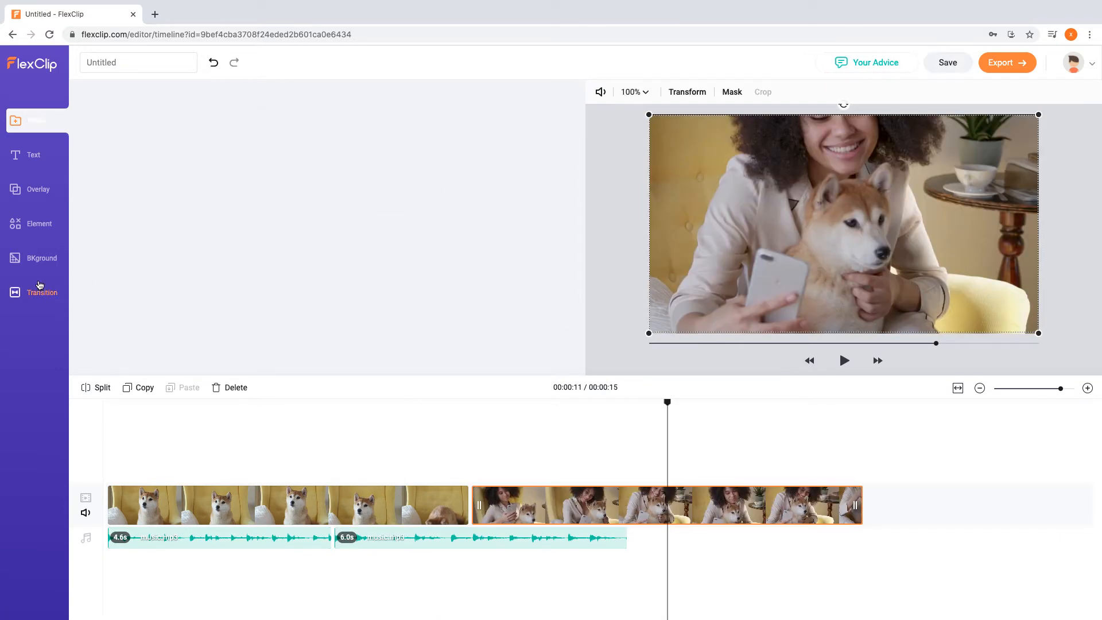
Step: Place a Perl In transition between the two clips, apply it, and preview playback
{"action": "left_click", "coordinate": [41, 286]}
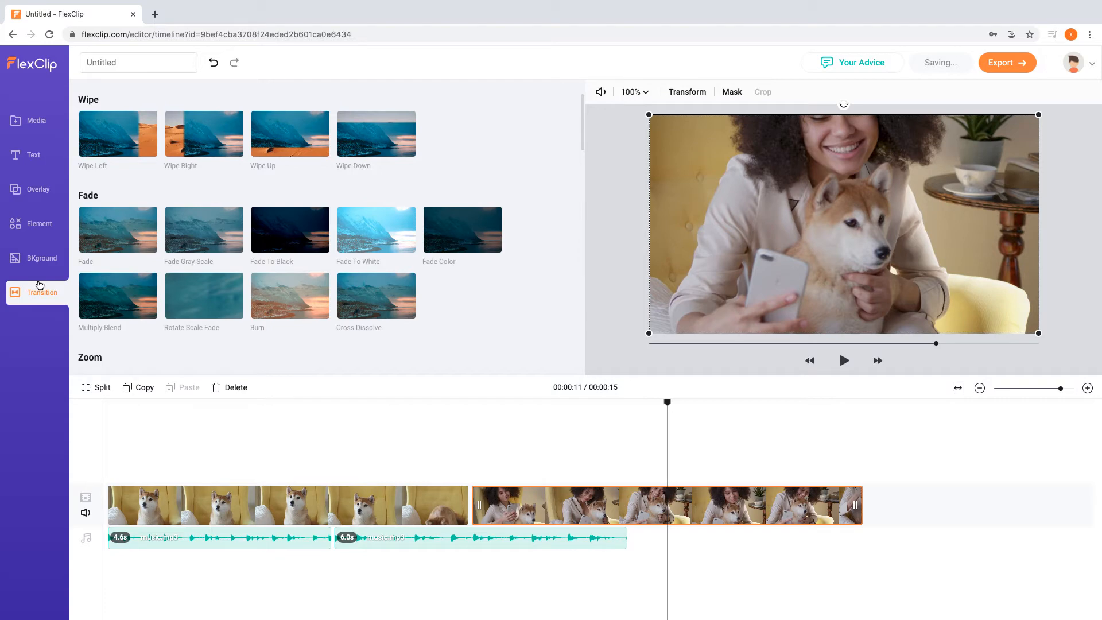
{"action": "mouse_move", "coordinate": [394, 259]}
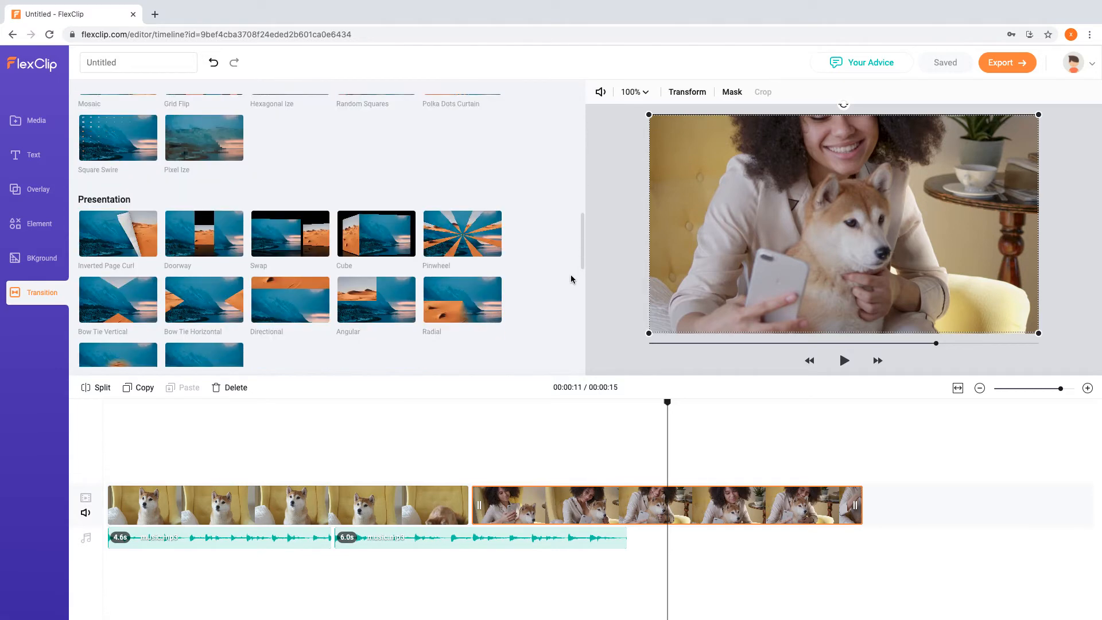
{"action": "scroll", "scroll_direction": "down", "scroll_amount": 3}
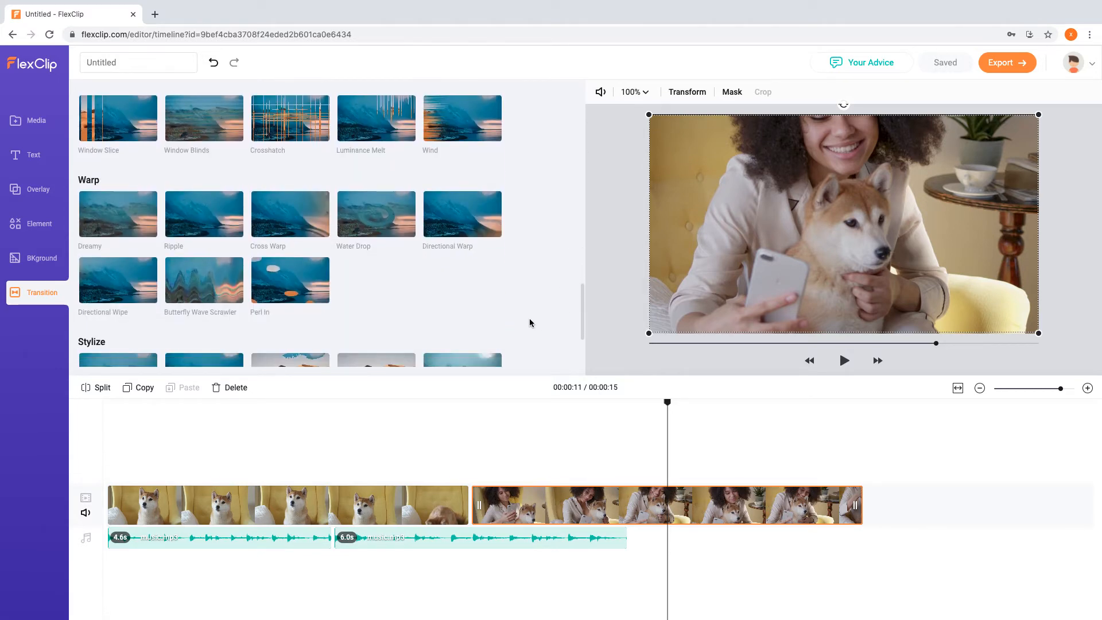
{"action": "mouse_move", "coordinate": [289, 279]}
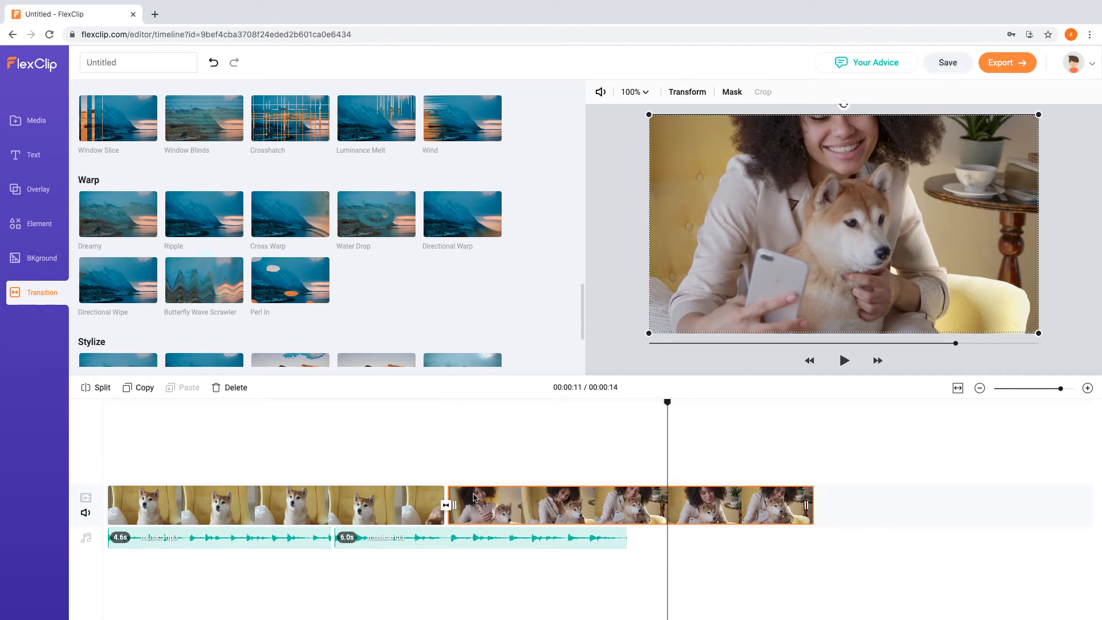
{"action": "left_click", "coordinate": [447, 505]}
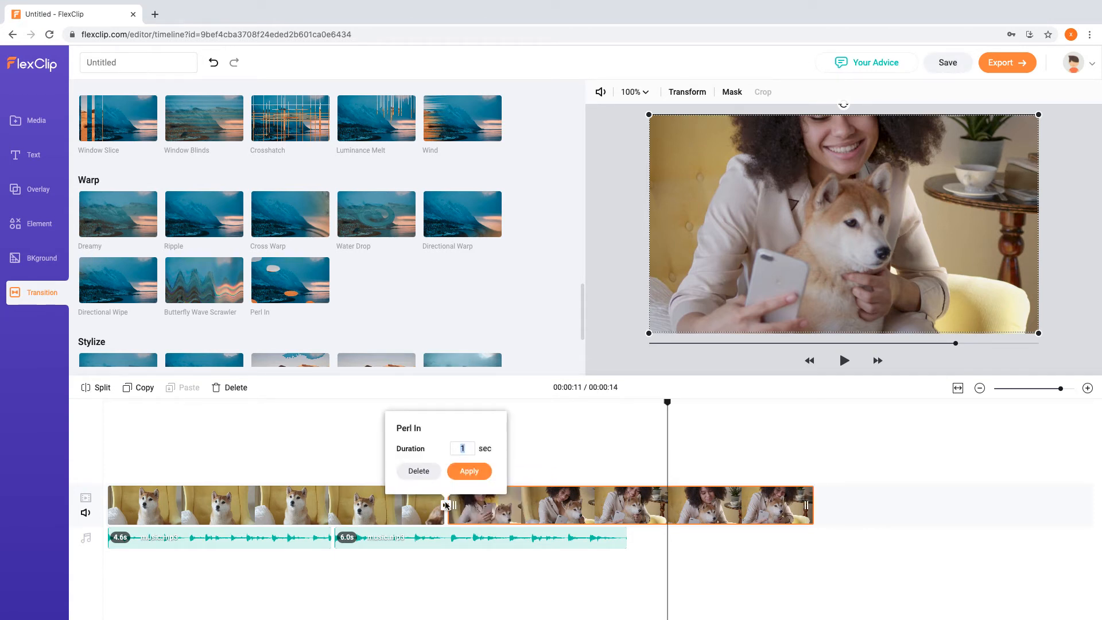
{"action": "left_click", "coordinate": [468, 470]}
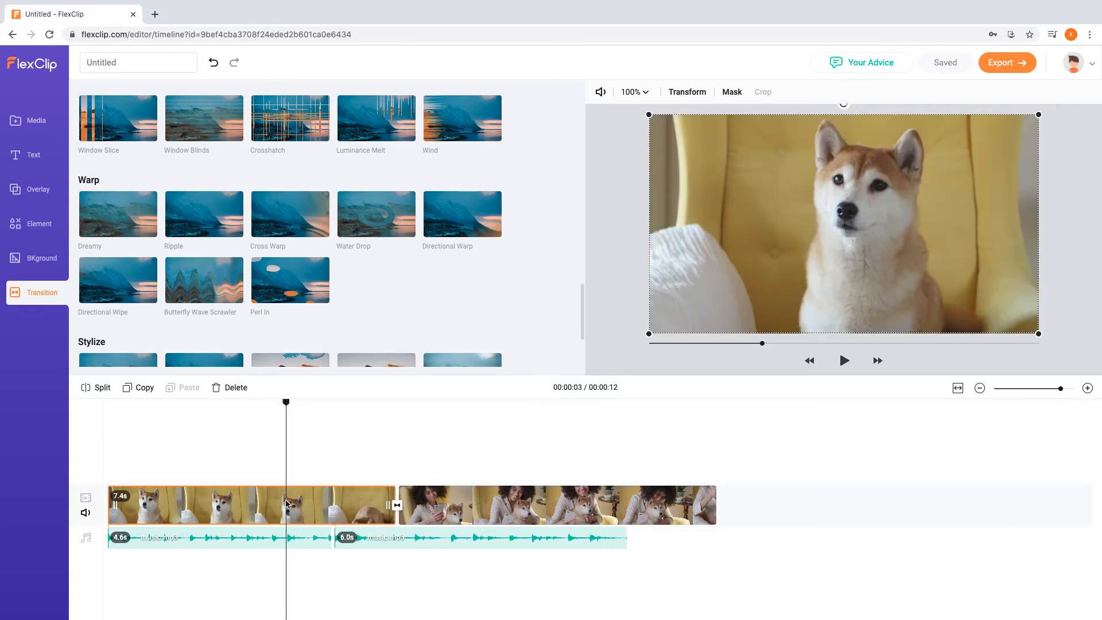
{"action": "left_click", "coordinate": [843, 360]}
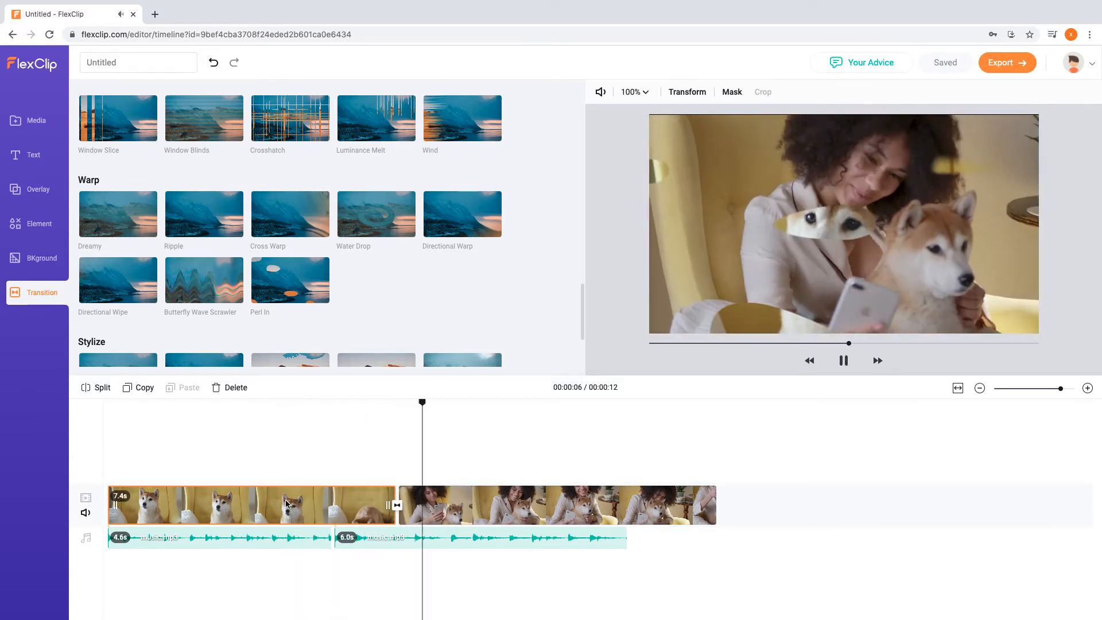
{"action": "left_click", "coordinate": [842, 360]}
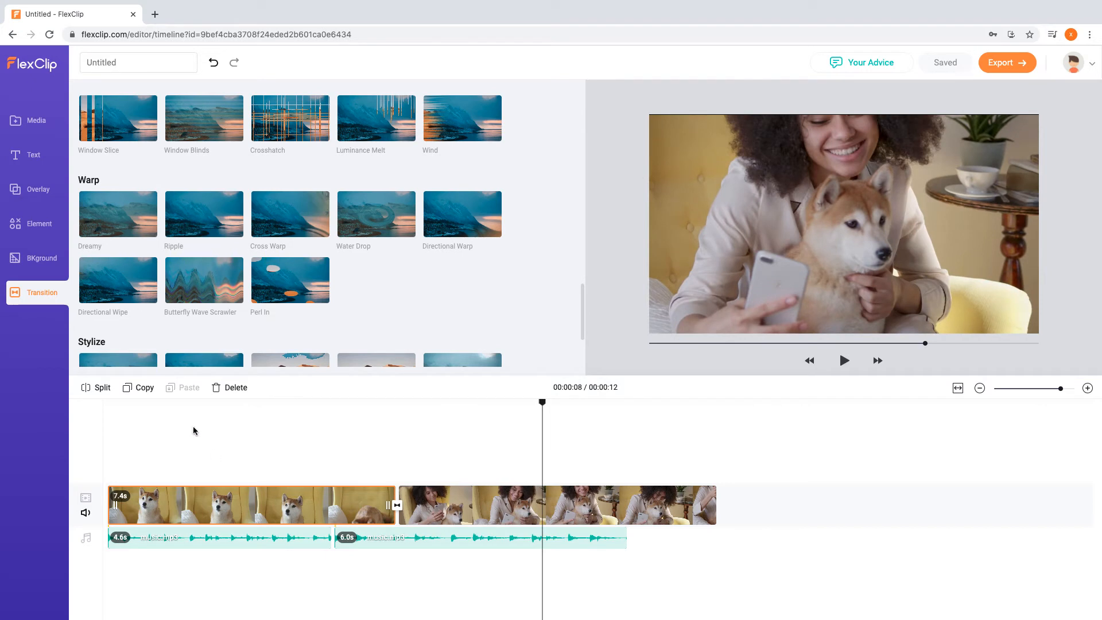
{"action": "left_click", "coordinate": [32, 154]}
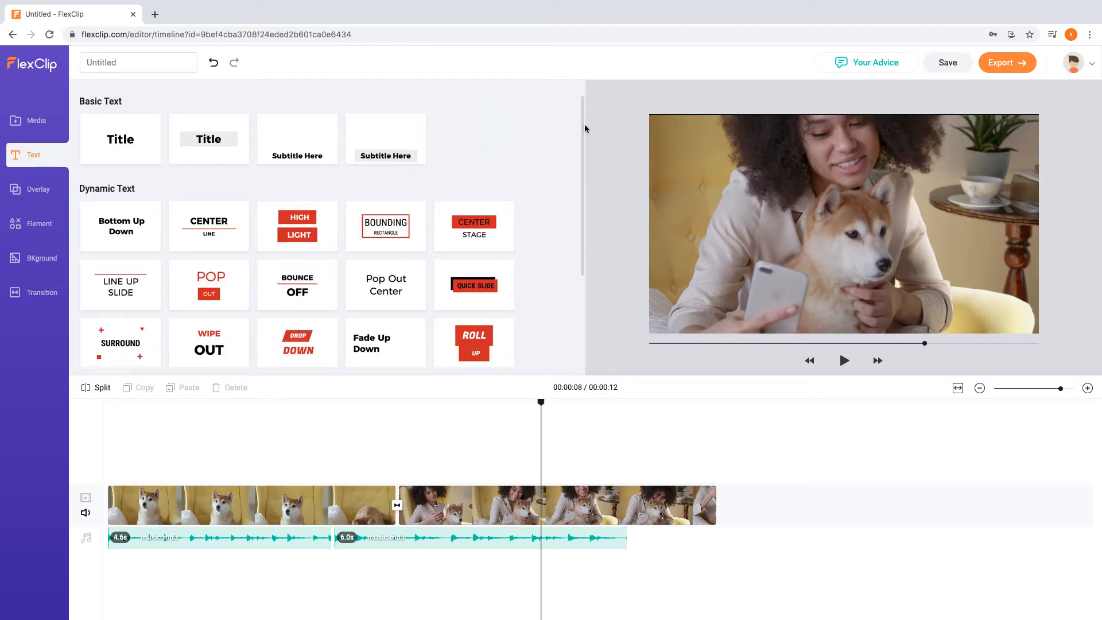
Step: Add a Fade Up Down title and change its wording to 'MY PET, MY FRIEND'
{"action": "scroll", "scroll_direction": "down", "scroll_amount": 3}
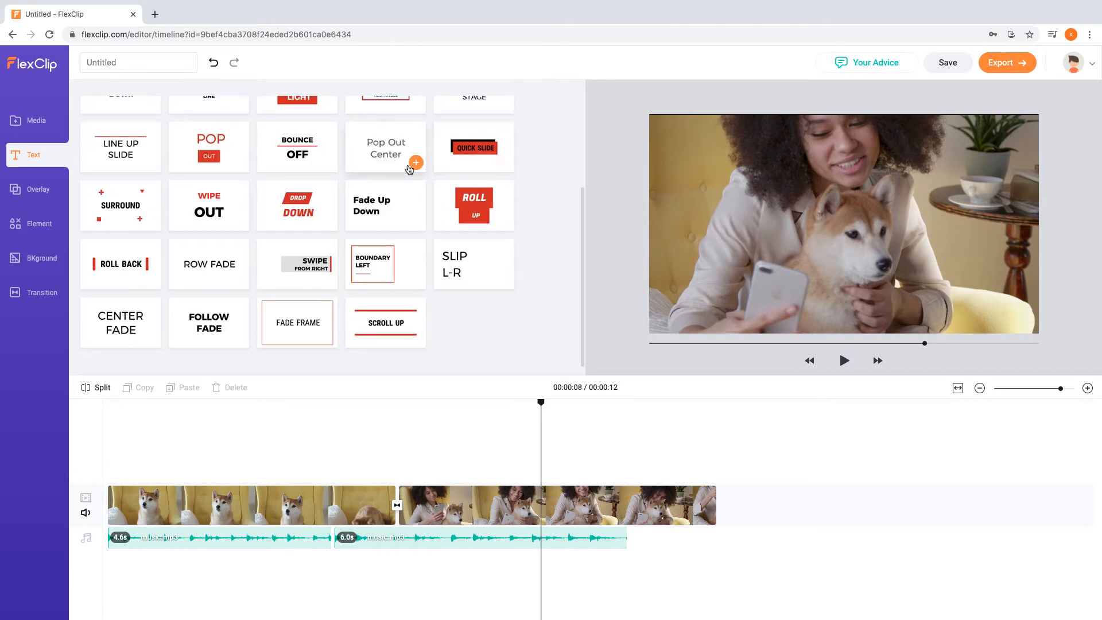
{"action": "left_click", "coordinate": [416, 162]}
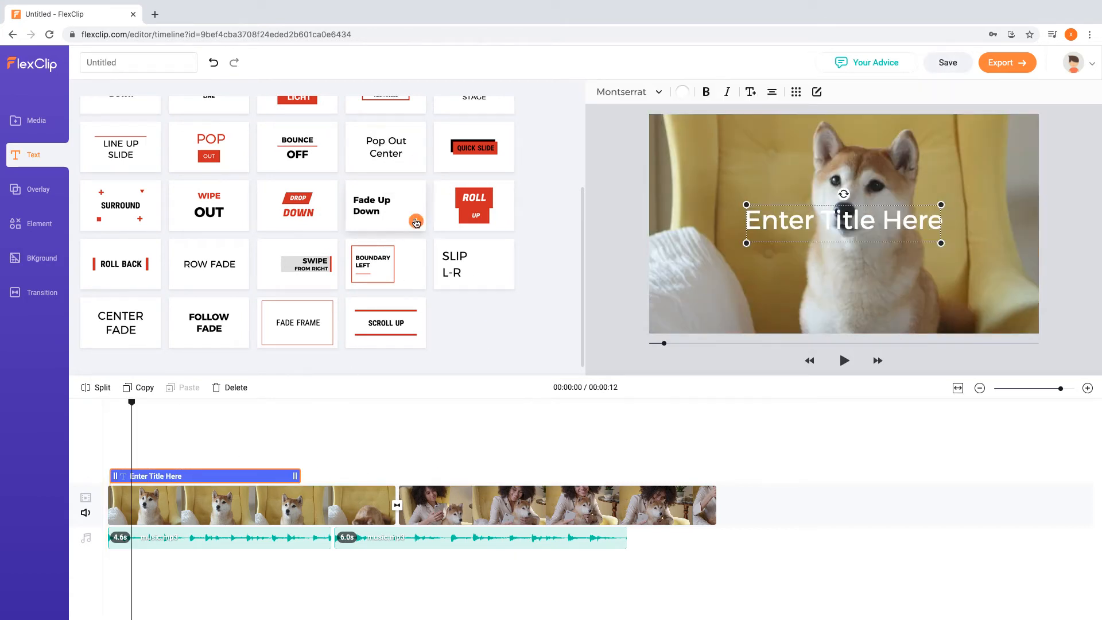
{"action": "left_click", "coordinate": [416, 222]}
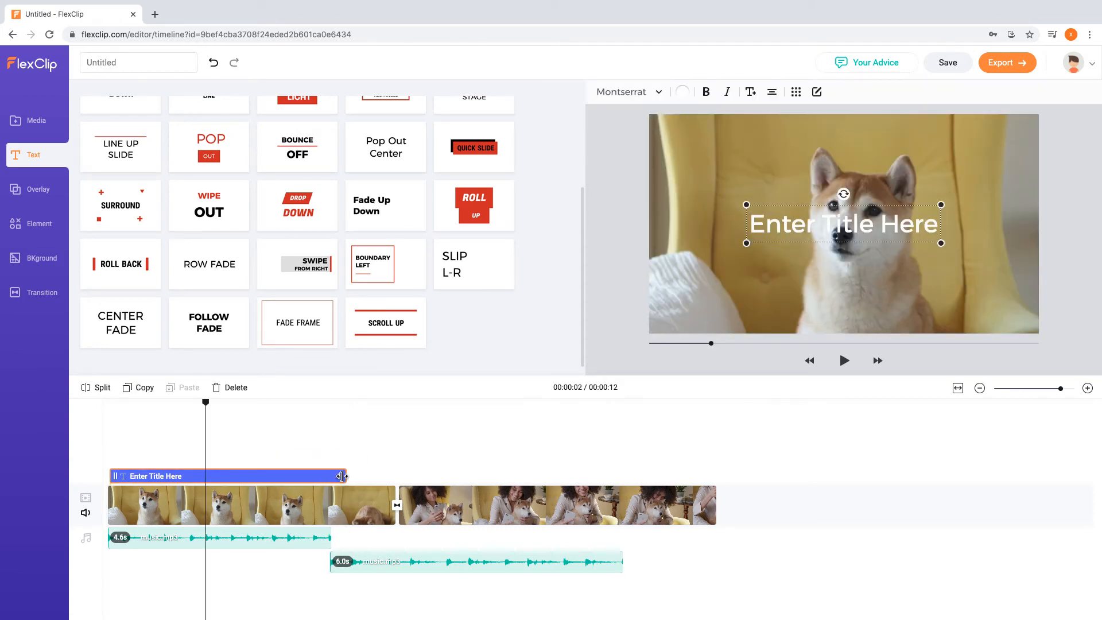
{"action": "double_click", "coordinate": [842, 223]}
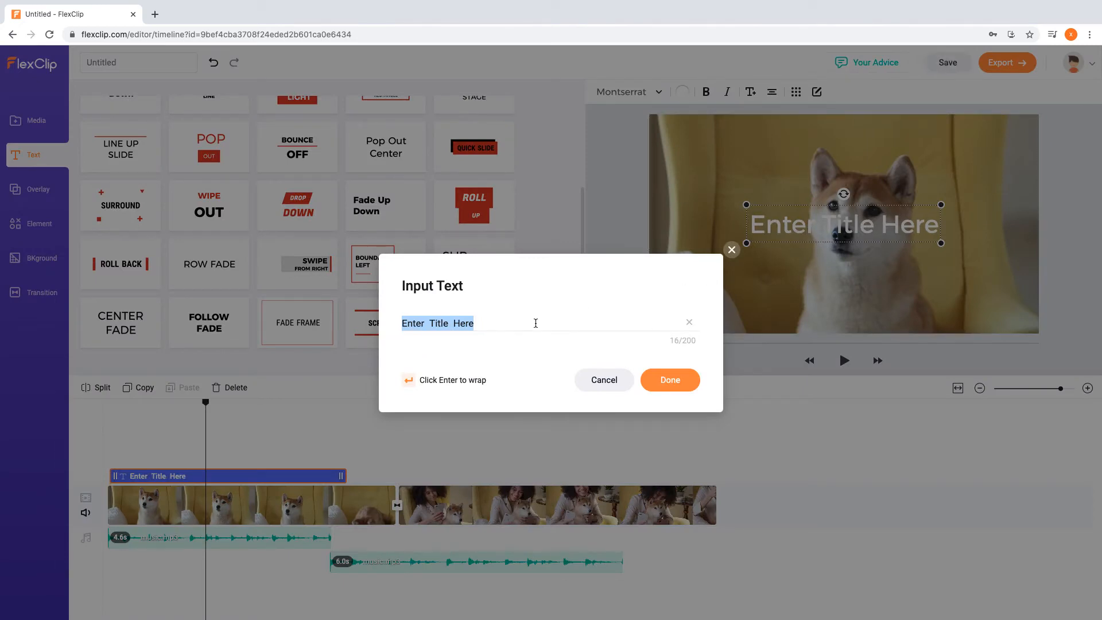
{"action": "type", "text": "MY PET, MY FRIEND"}
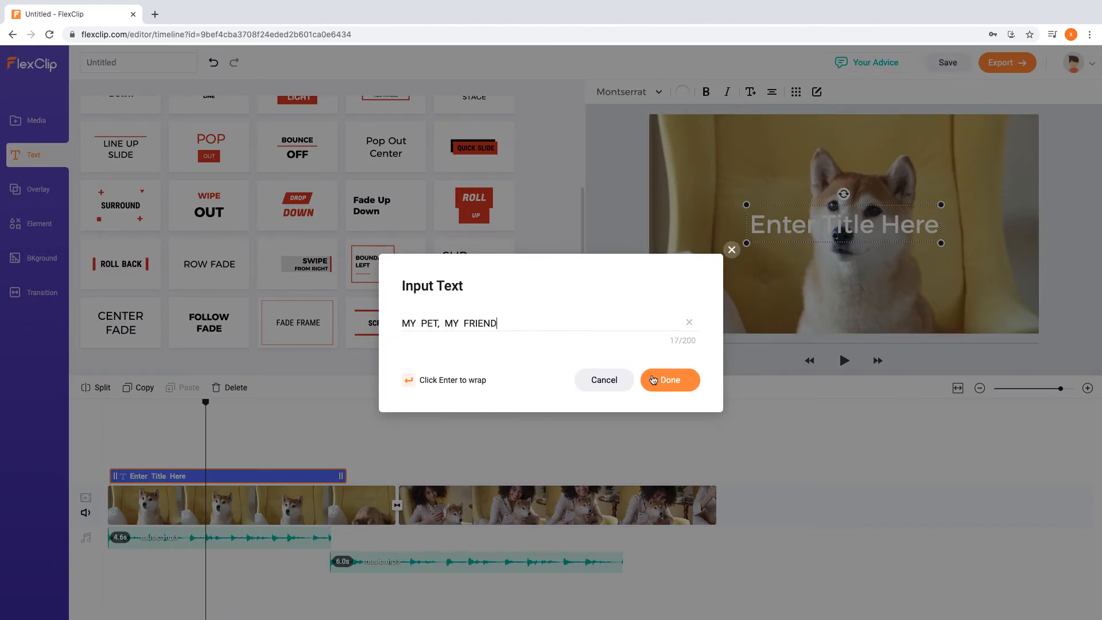
{"action": "left_click", "coordinate": [668, 379]}
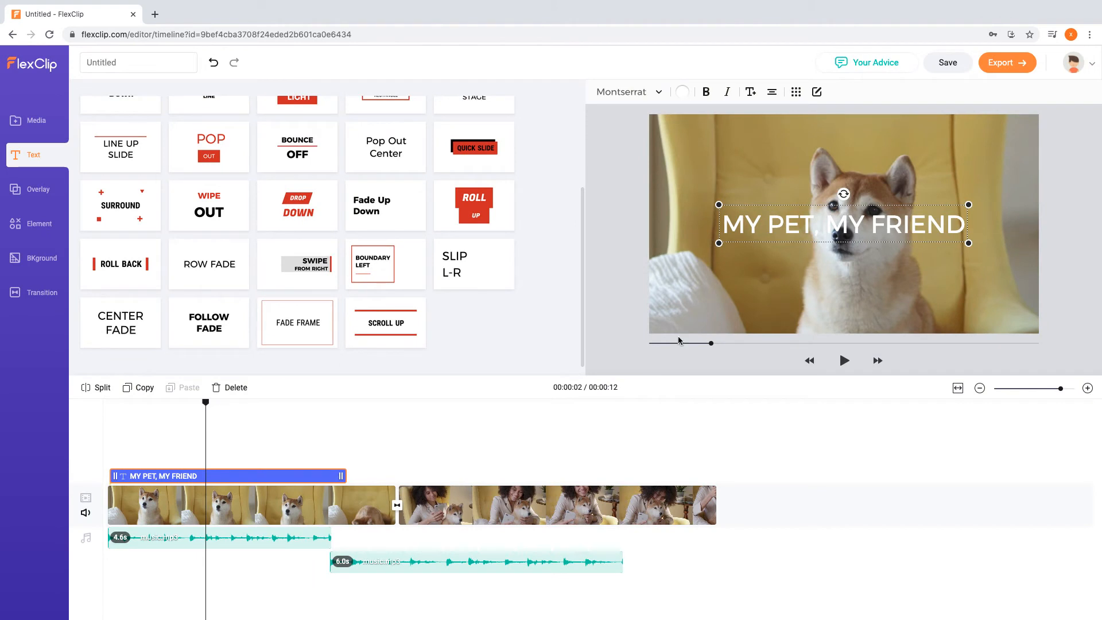
Step: Set the title to Fredoka One in yellow, positioned bottom centre
{"action": "left_click", "coordinate": [625, 92]}
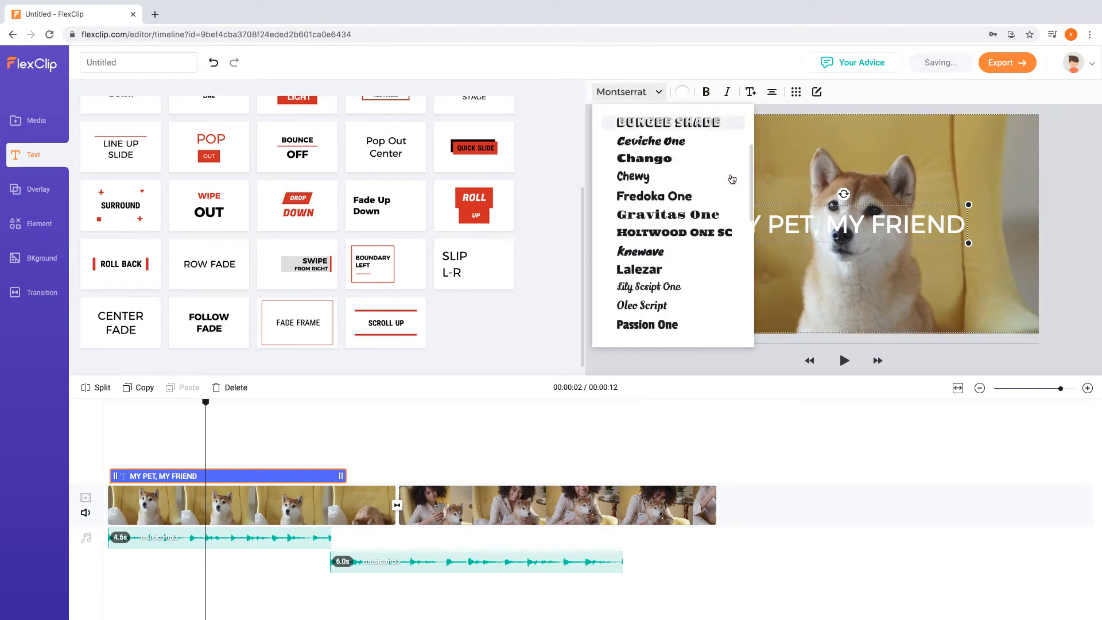
{"action": "left_click", "coordinate": [653, 195]}
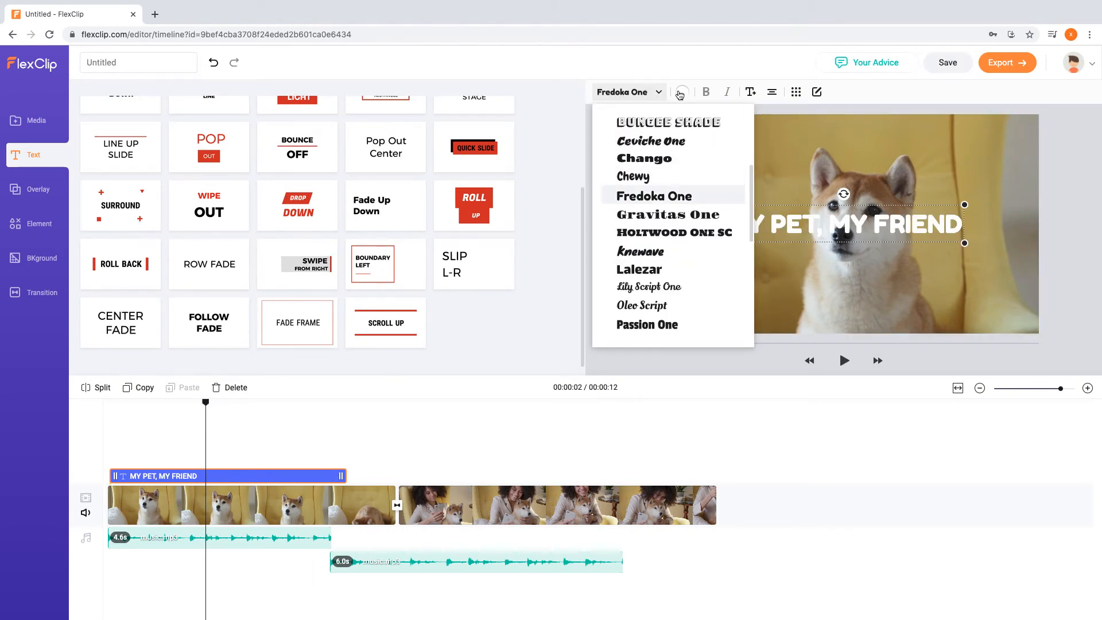
{"action": "left_click", "coordinate": [681, 91]}
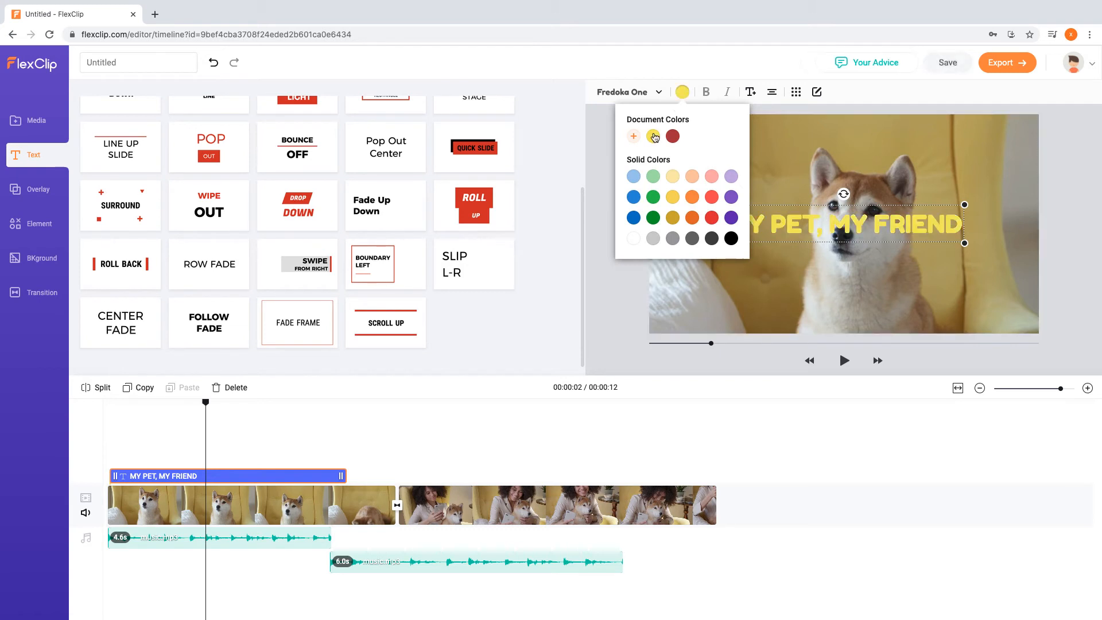
{"action": "left_click", "coordinate": [771, 92]}
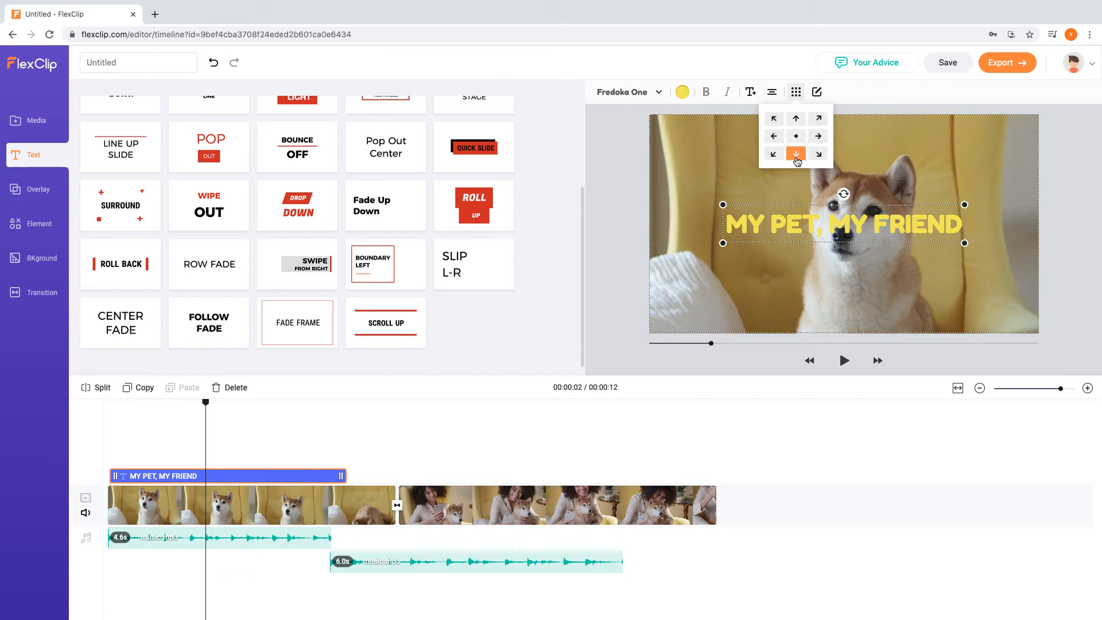
{"action": "left_click", "coordinate": [795, 153]}
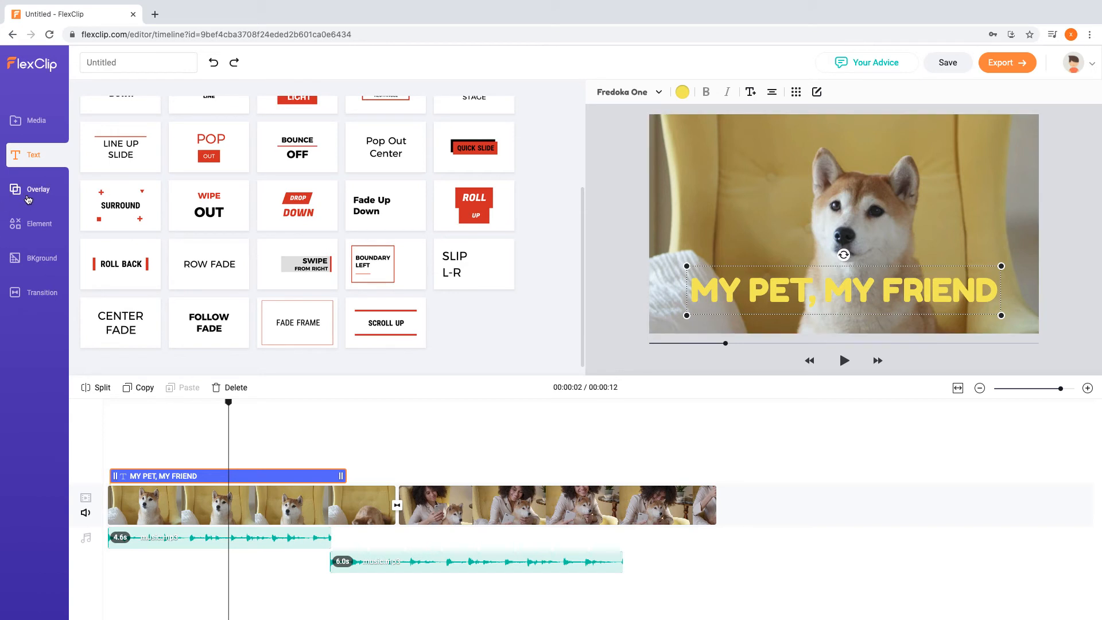
Step: Add the first logo outro overlay and drag it over the second clip
{"action": "left_click", "coordinate": [37, 189]}
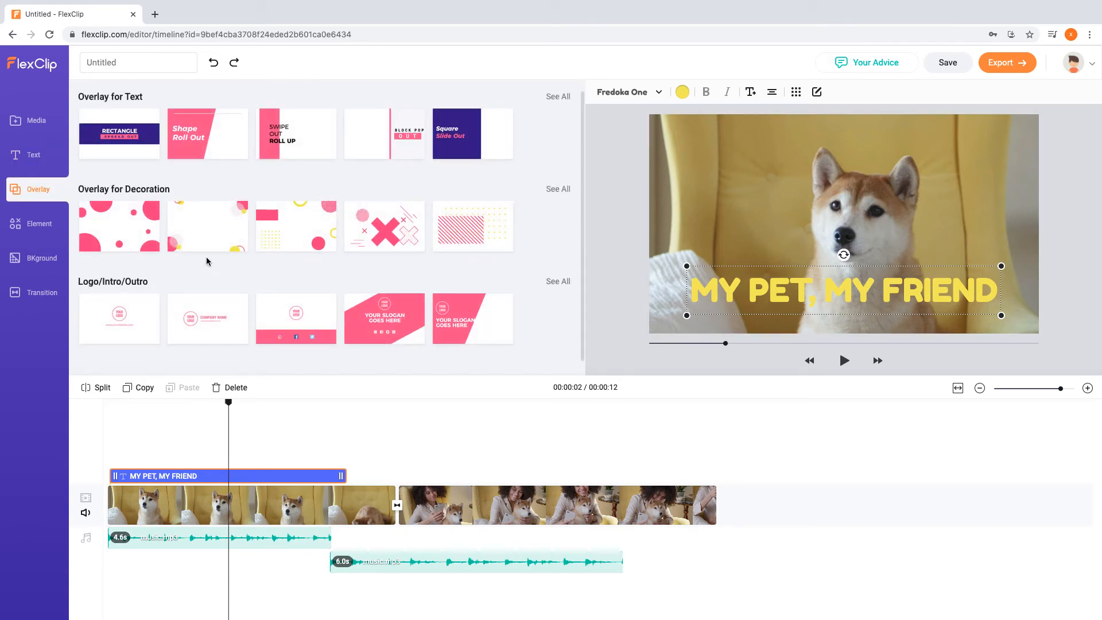
{"action": "left_click", "coordinate": [557, 281]}
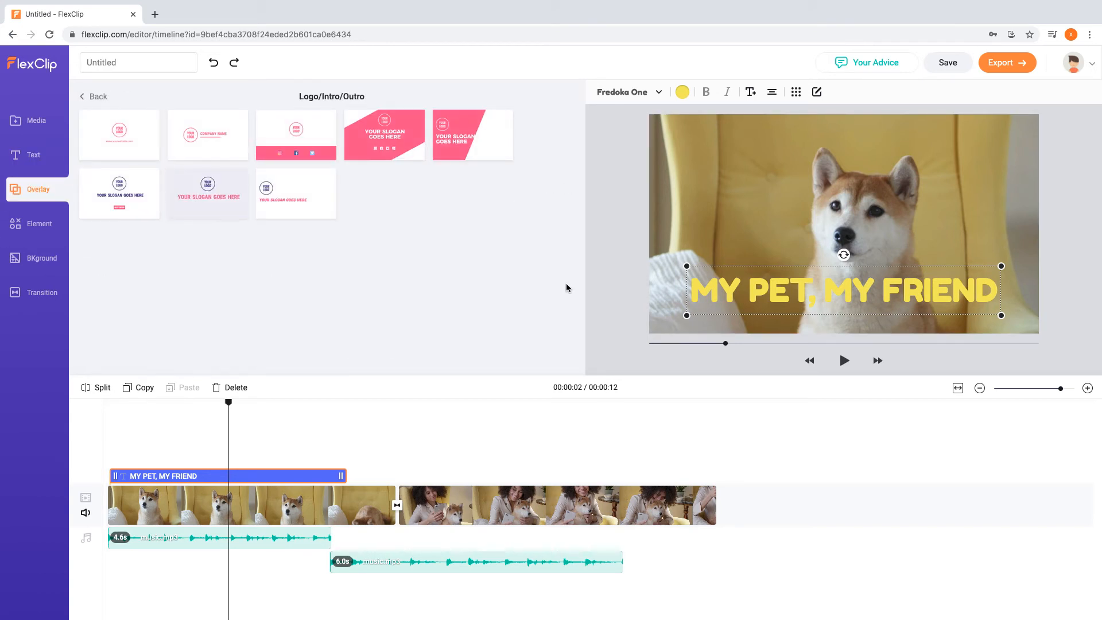
{"action": "mouse_move", "coordinate": [148, 150]}
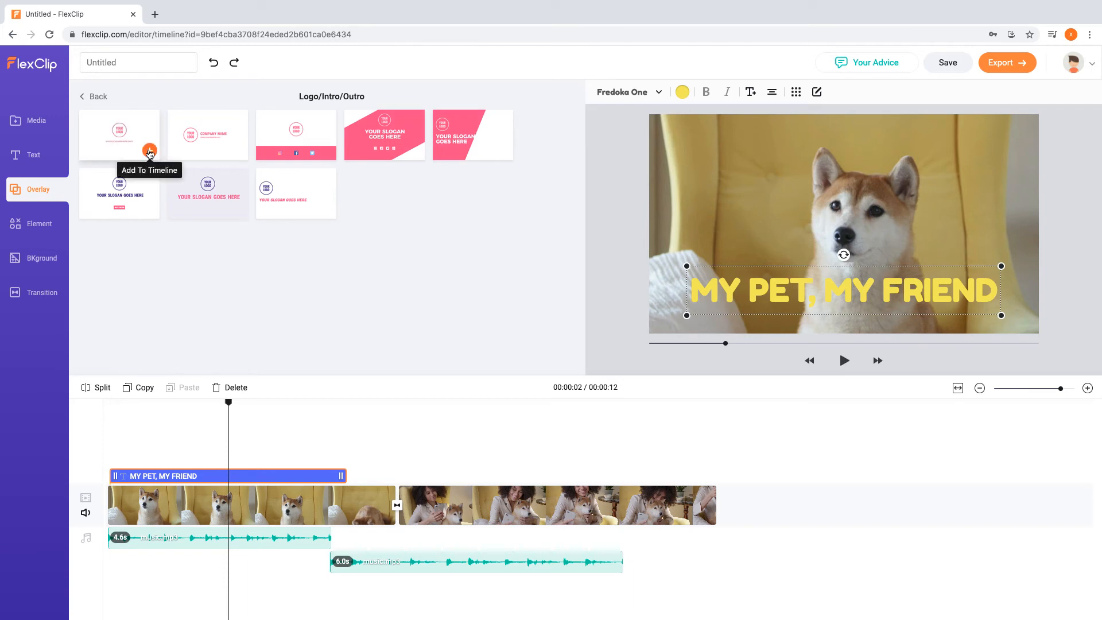
{"action": "left_click", "coordinate": [148, 151]}
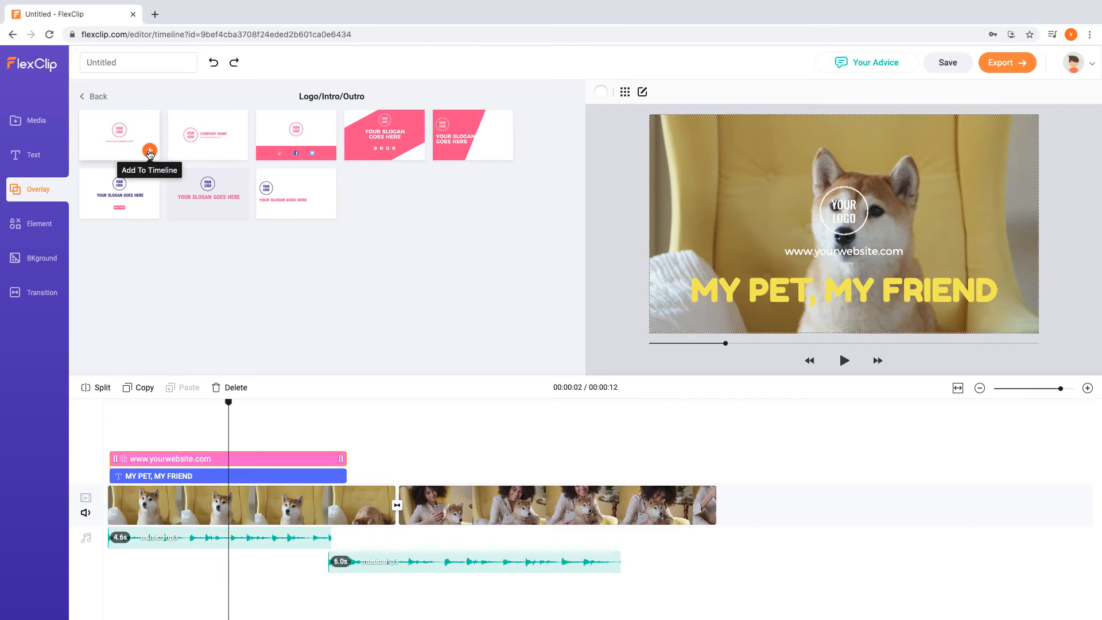
{"action": "left_click_drag", "start_coordinate": [227, 458], "coordinate": [464, 453]}
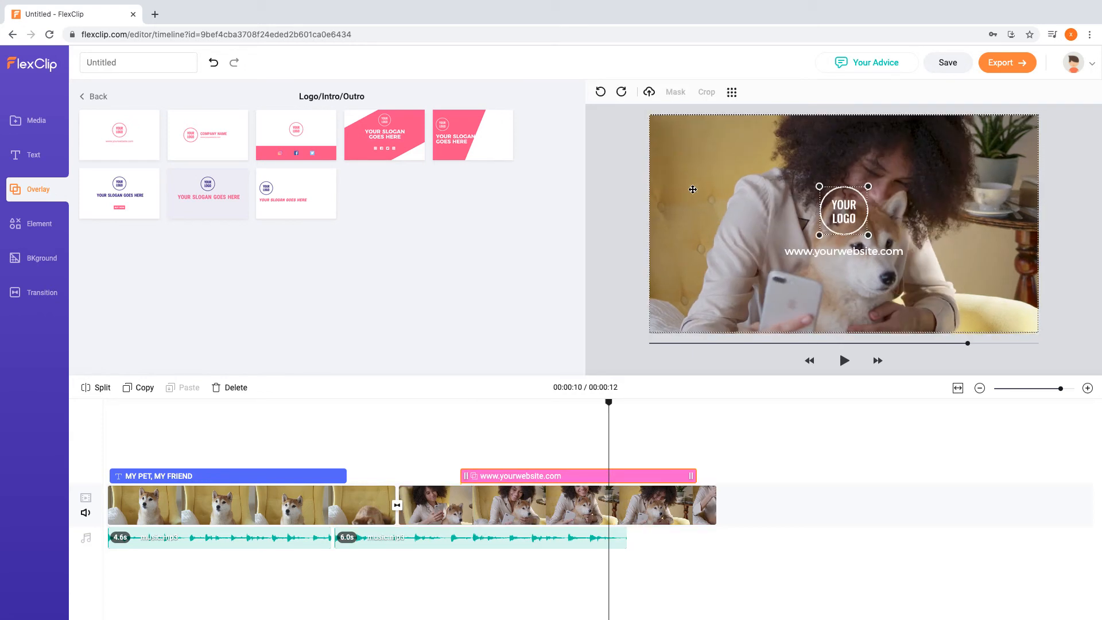
Step: Try replacing the overlay's logo, edit its website text, then show the Elements library
{"action": "left_click", "coordinate": [647, 91]}
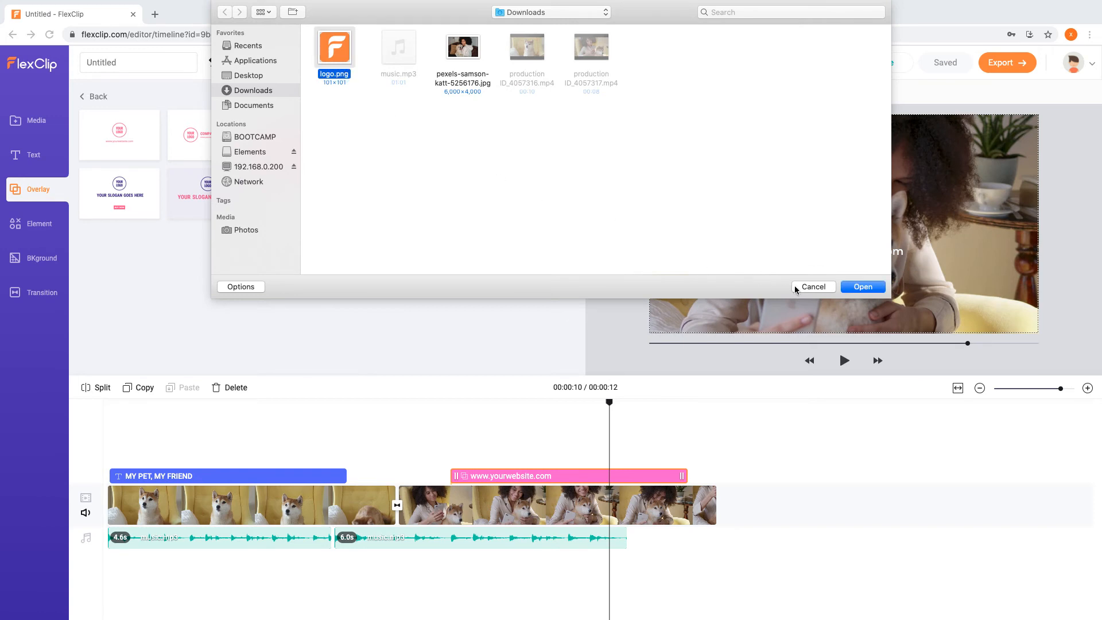
{"action": "left_click", "coordinate": [812, 286]}
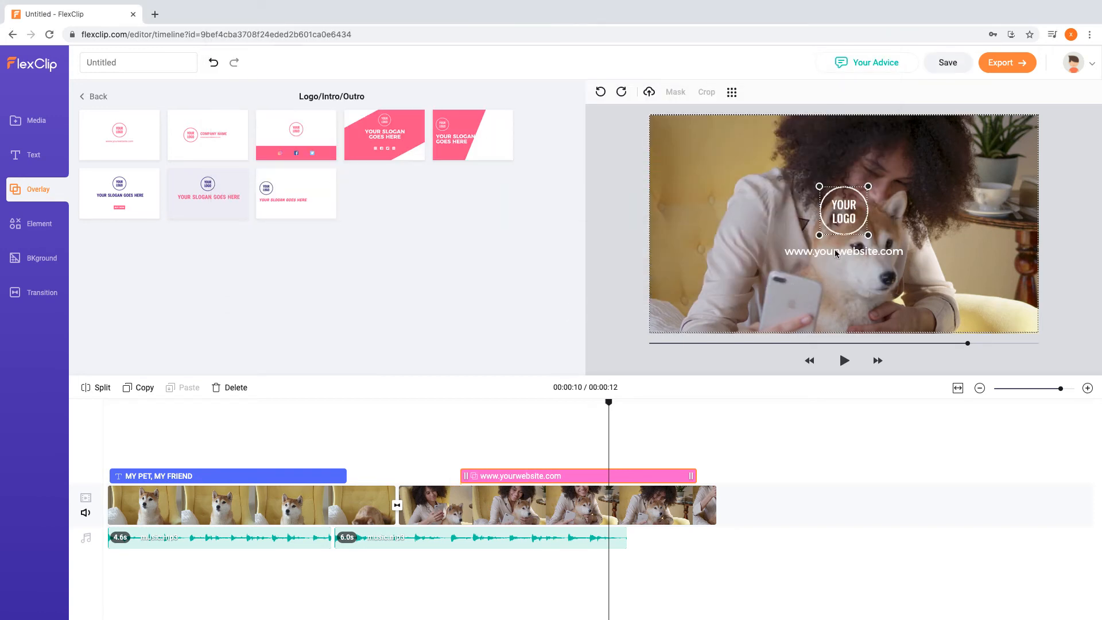
{"action": "double_click", "coordinate": [842, 251]}
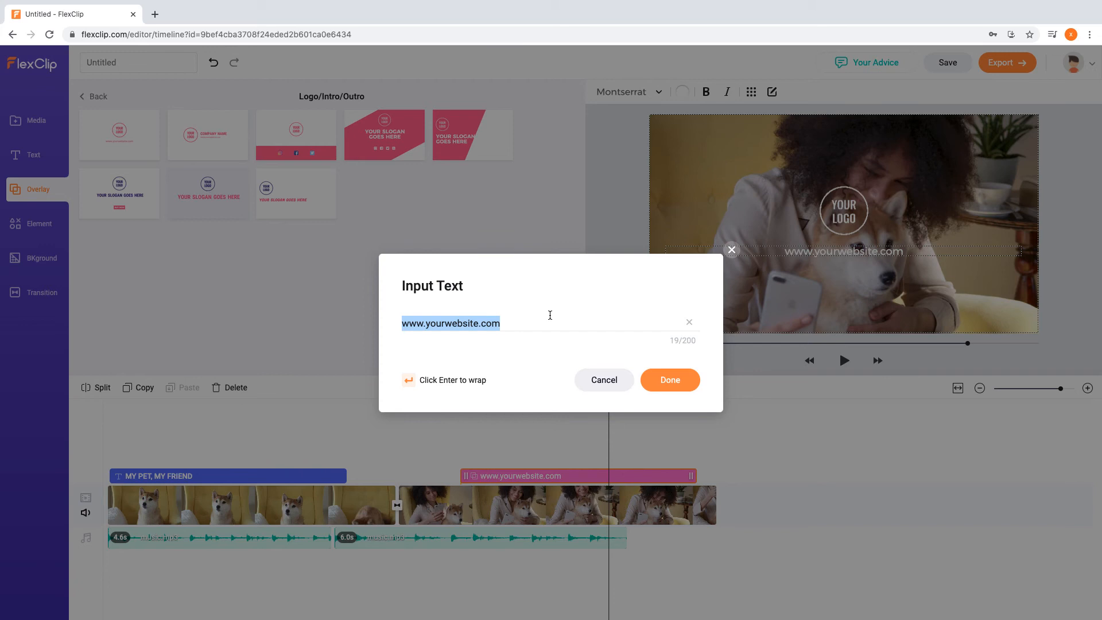
{"action": "left_click", "coordinate": [668, 380]}
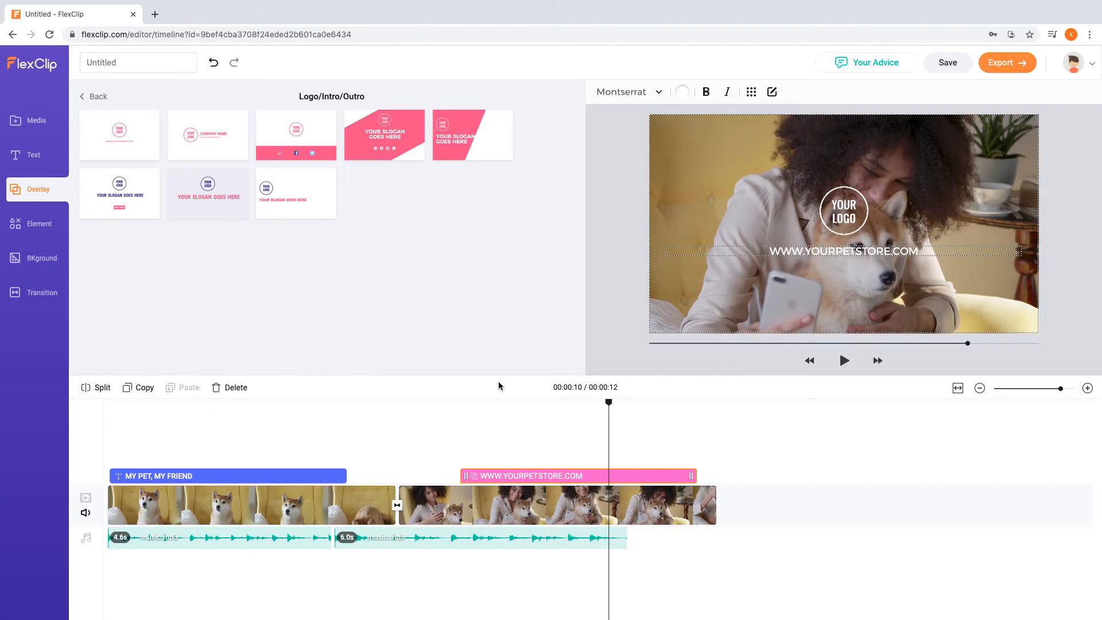
{"action": "left_click", "coordinate": [38, 223]}
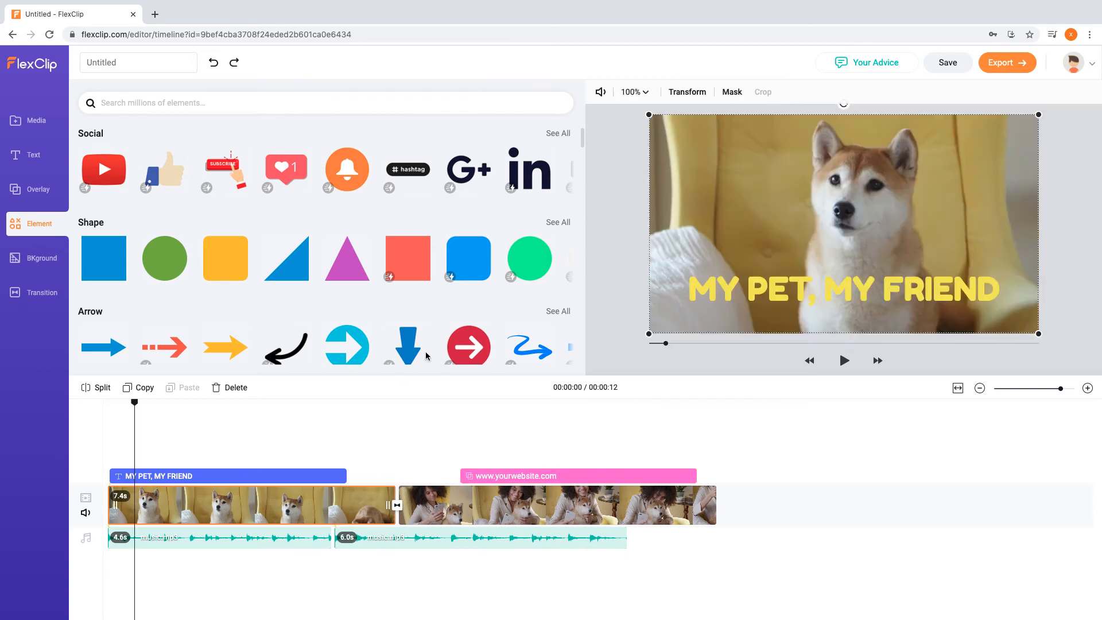
Step: Add a dotted grid pattern and a rounded blob from the full shape collection
{"action": "left_click", "coordinate": [557, 222]}
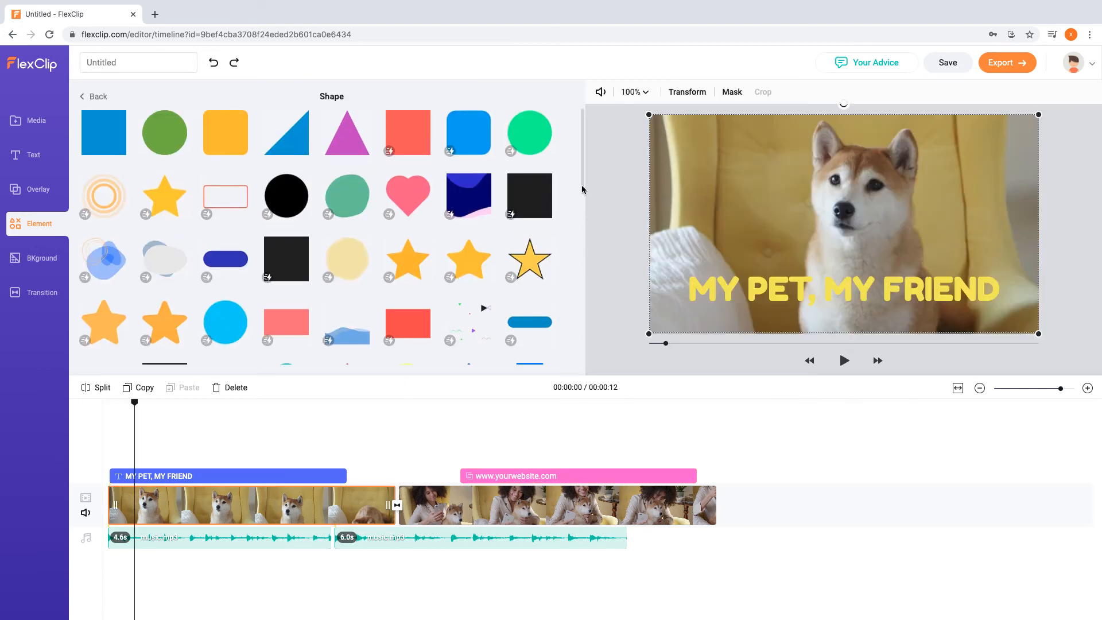
{"action": "scroll", "scroll_direction": "down", "scroll_amount": 3}
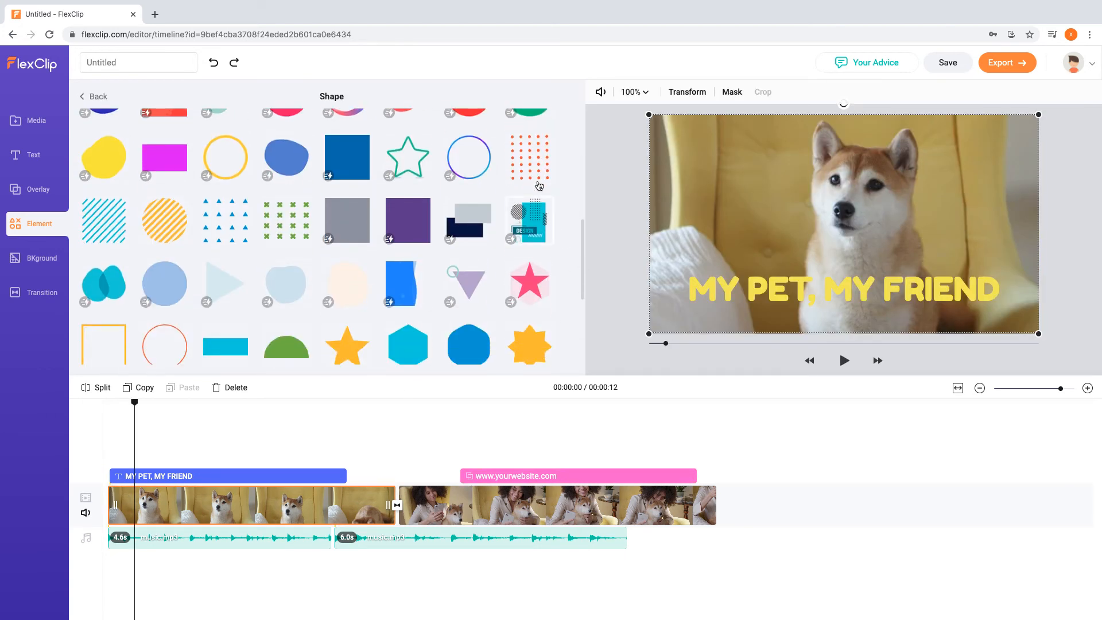
{"action": "left_click", "coordinate": [544, 172]}
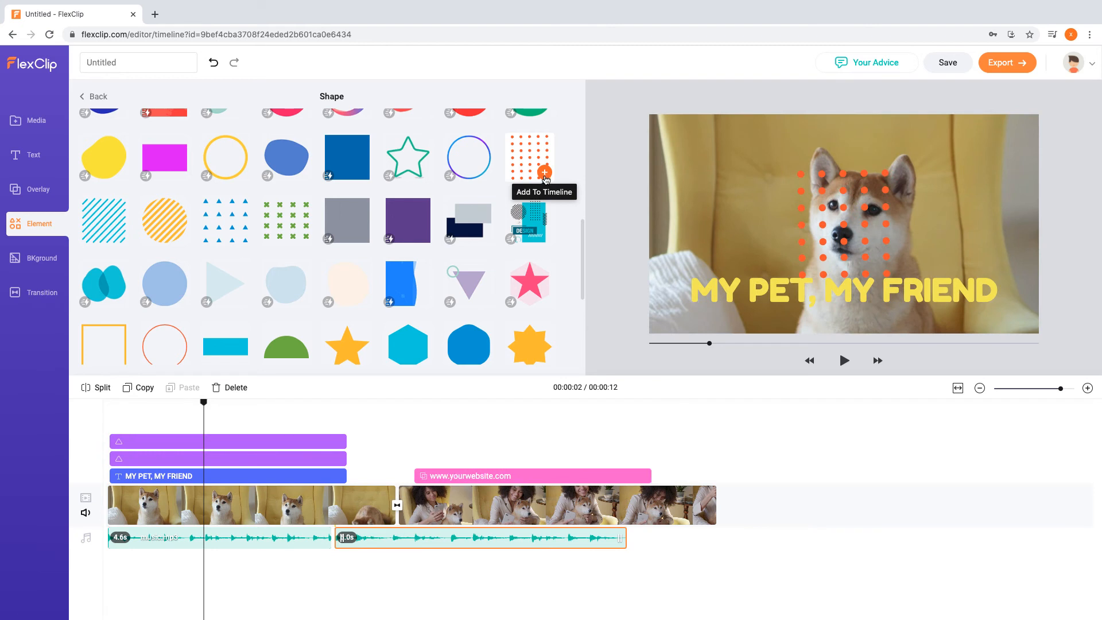
{"action": "scroll", "scroll_direction": "down", "scroll_amount": 3}
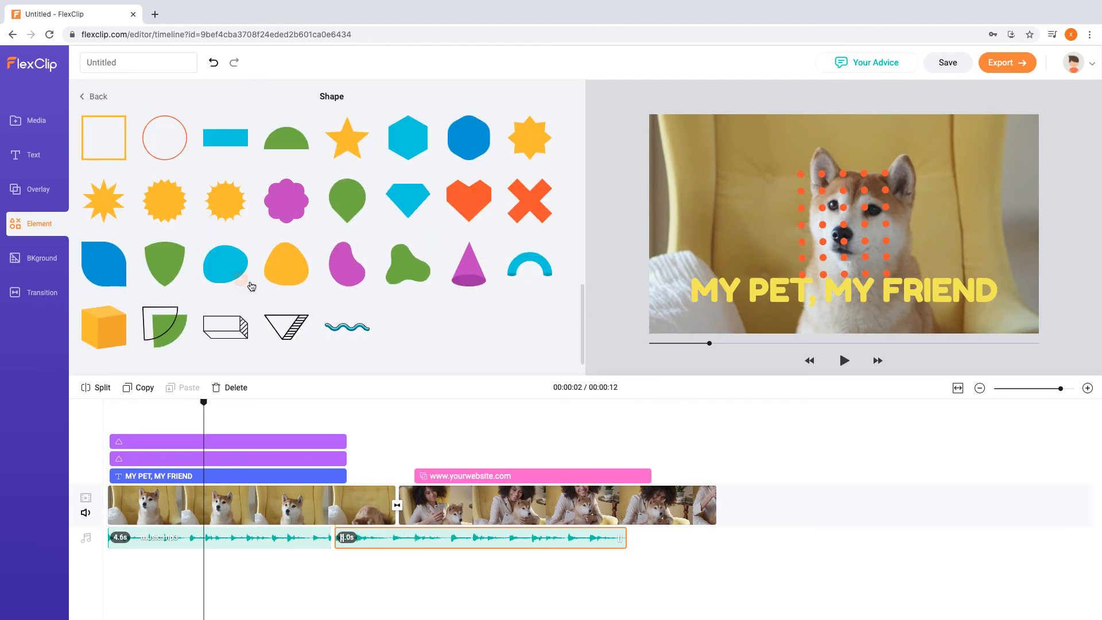
{"action": "left_click", "coordinate": [242, 279]}
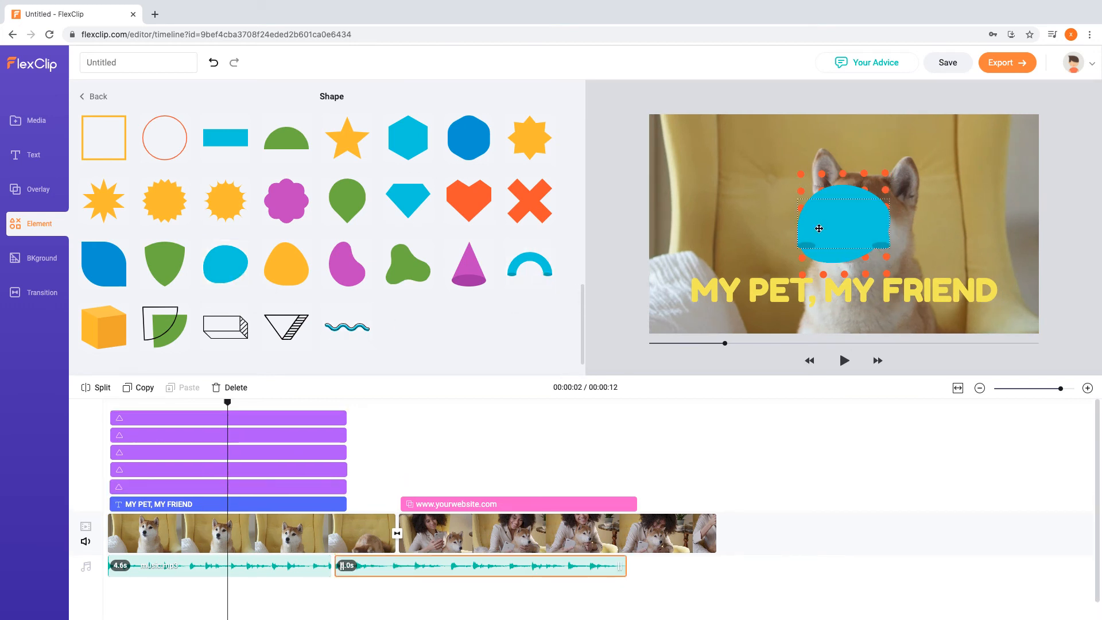
Step: Add an arch and a top-left quarter-circle, and recolour the blue blob red
{"action": "left_click", "coordinate": [600, 92]}
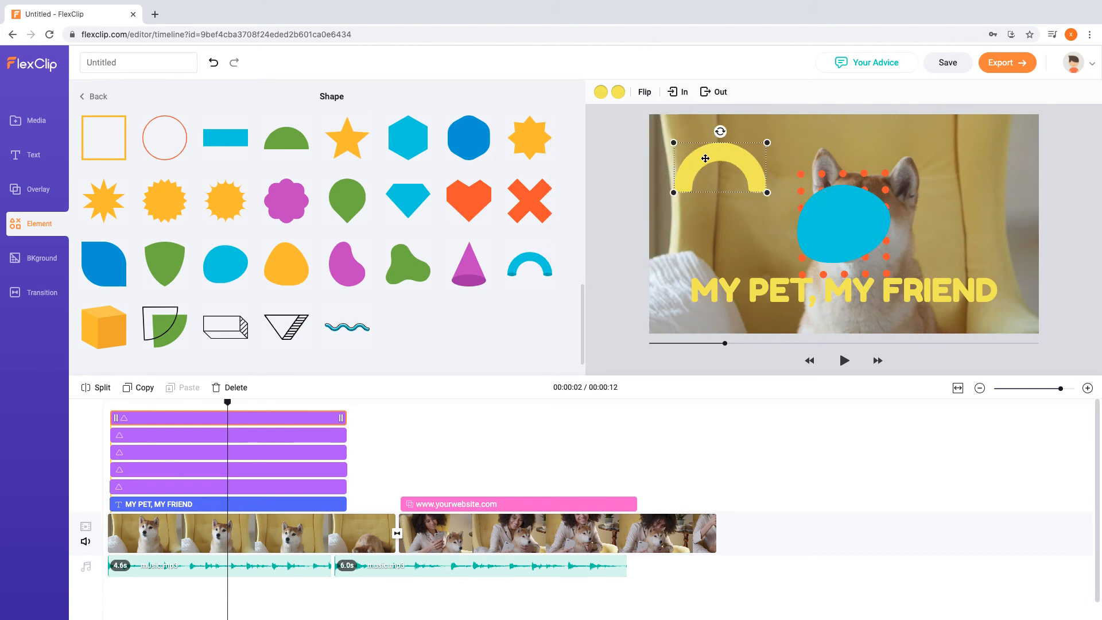
{"action": "left_click", "coordinate": [842, 223]}
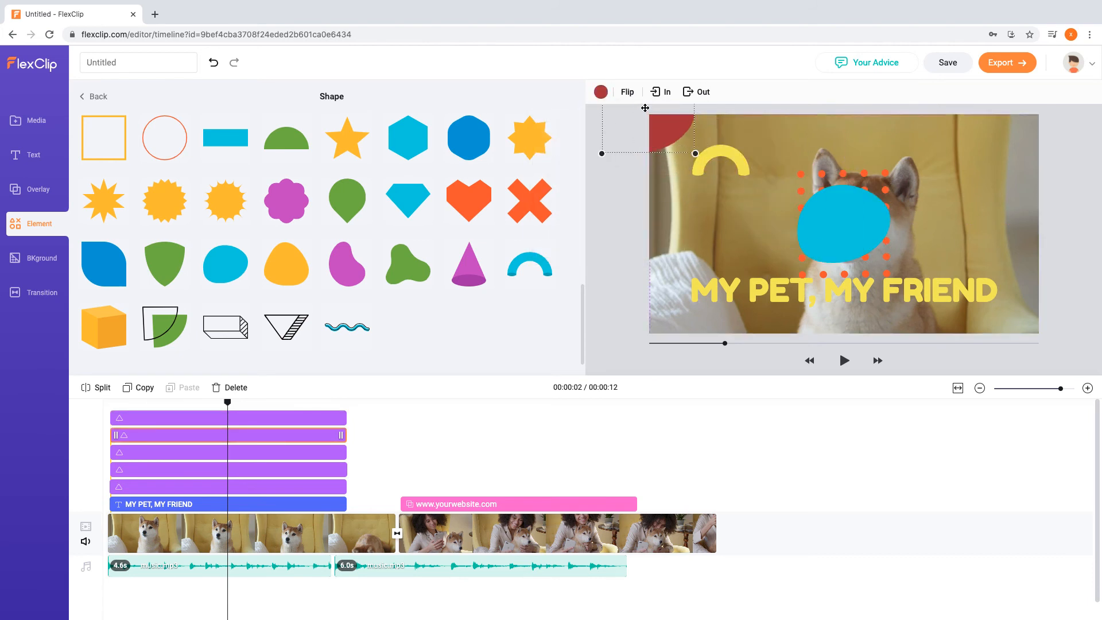
{"action": "left_click", "coordinate": [600, 91]}
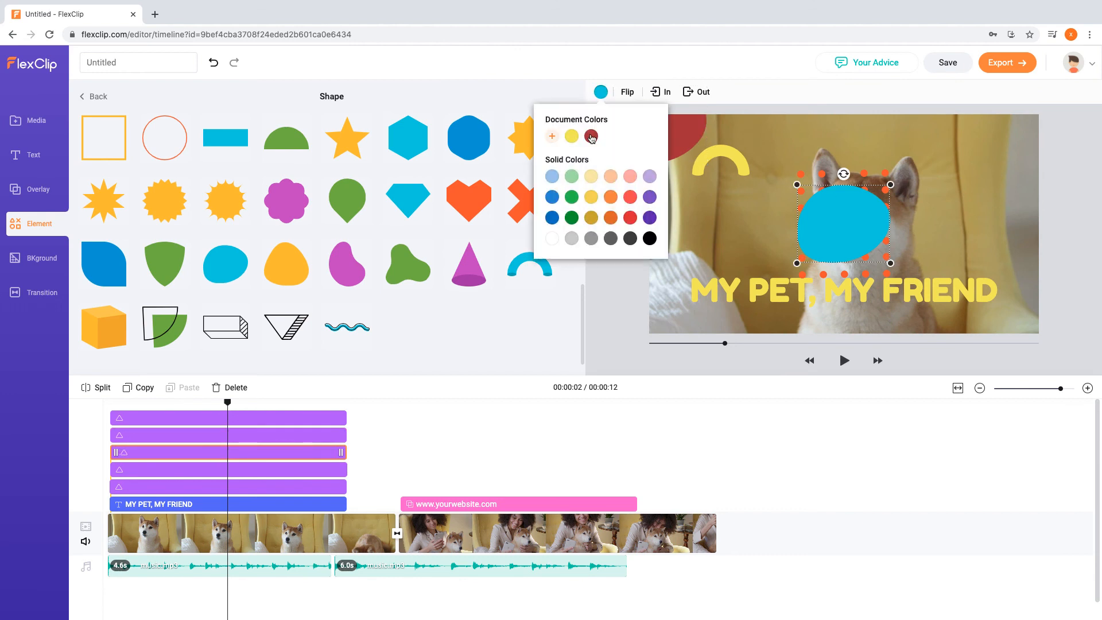
{"action": "left_click", "coordinate": [591, 137]}
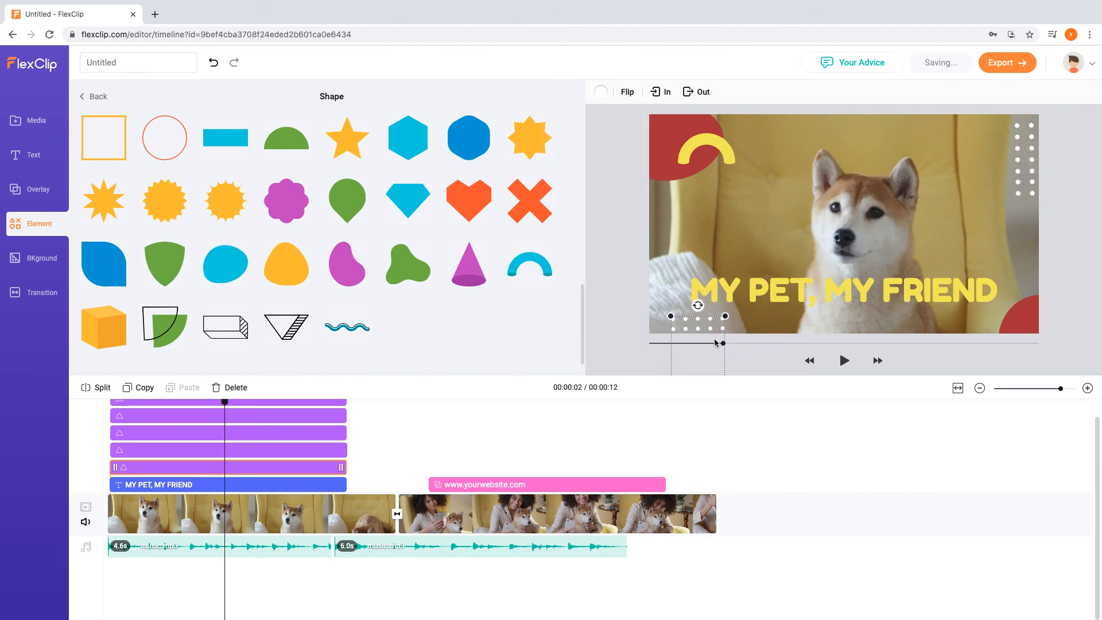
Step: Play through the video preview, stop it, and export the video at 1080p
{"action": "left_click", "coordinate": [844, 360]}
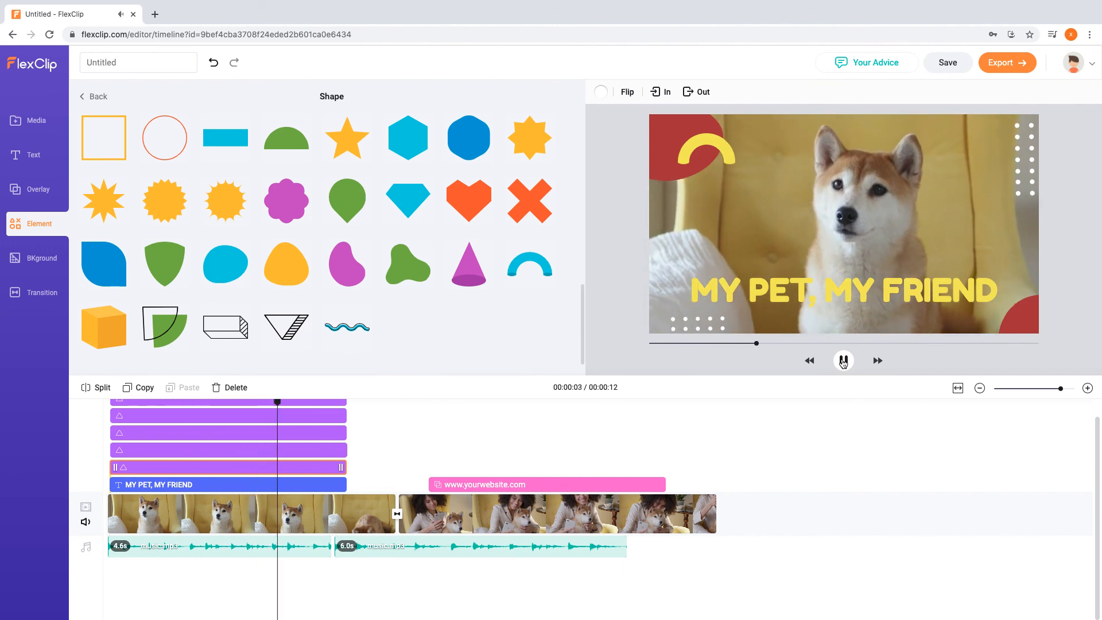
{"action": "left_click", "coordinate": [843, 360]}
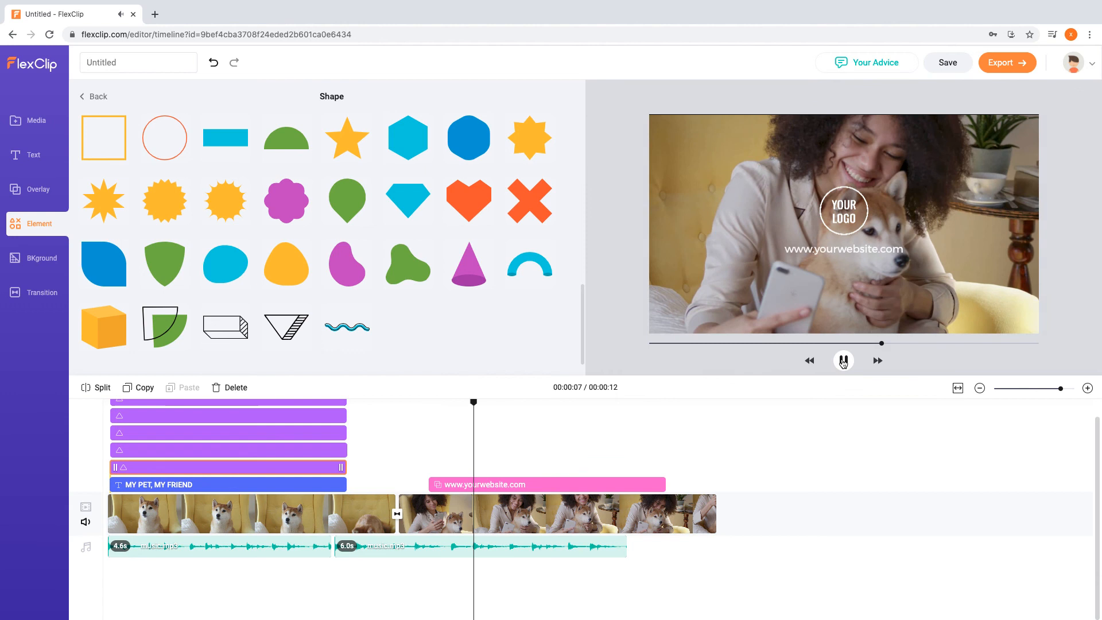
{"action": "left_click", "coordinate": [843, 360]}
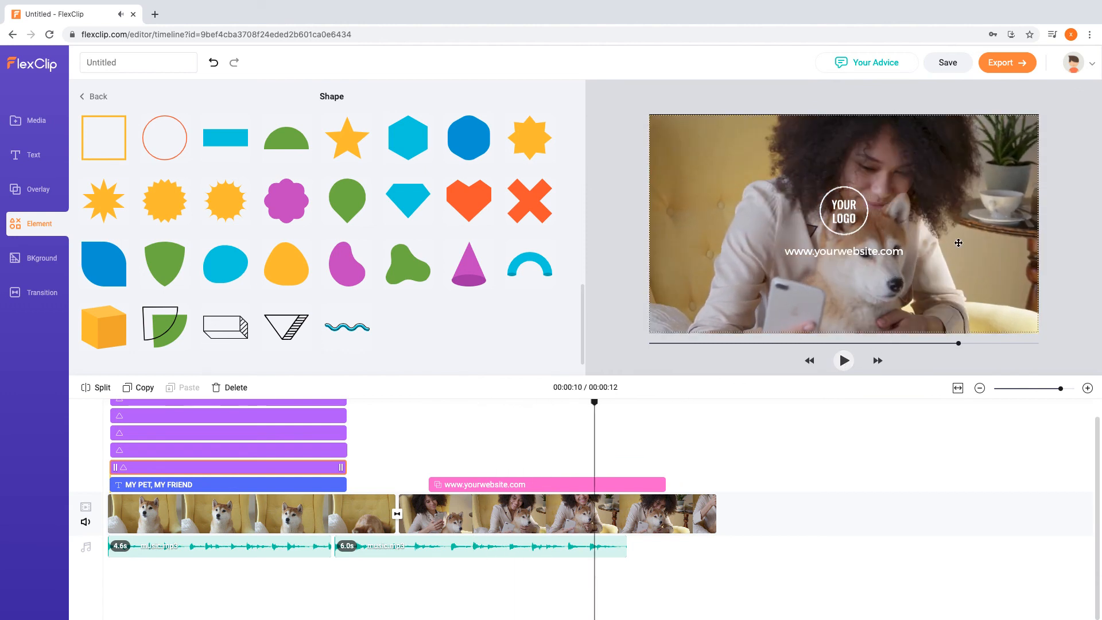
{"action": "left_click", "coordinate": [1005, 62]}
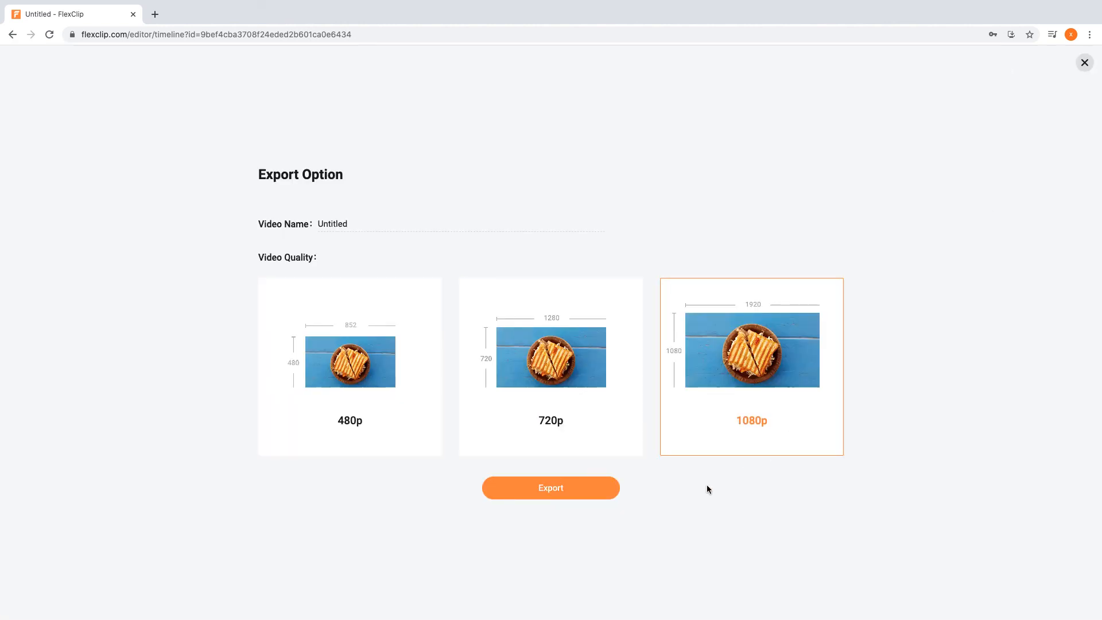
{"action": "left_click", "coordinate": [550, 487]}
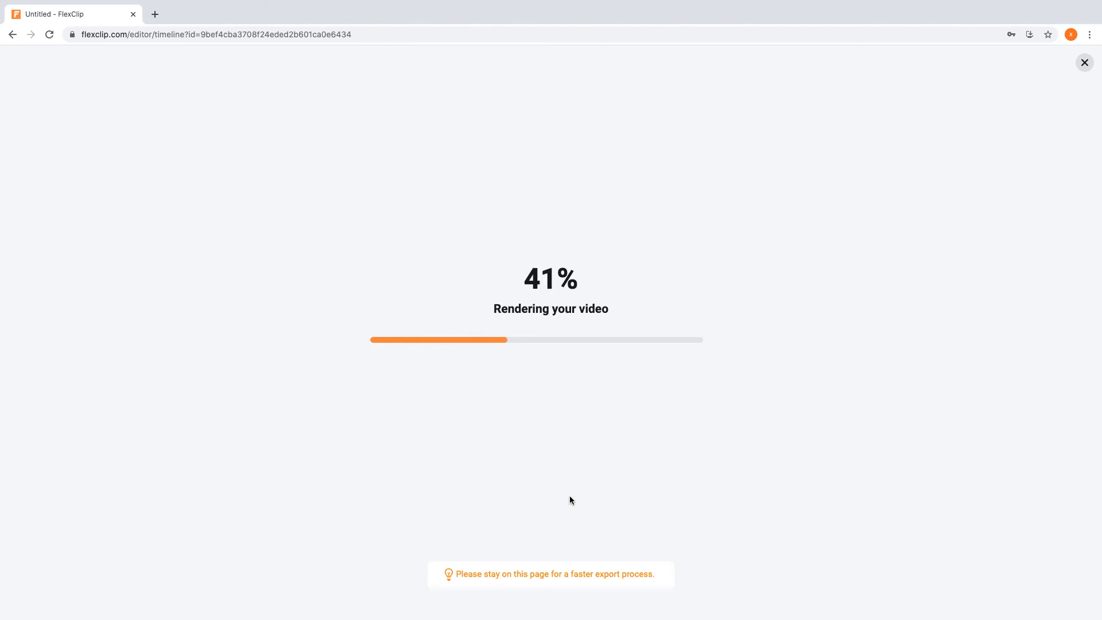